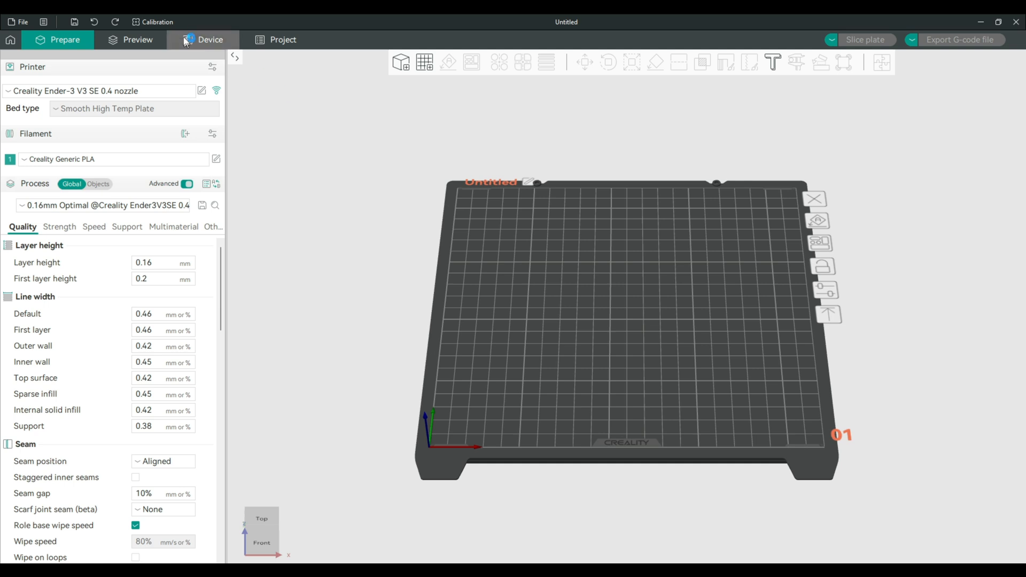
pyautogui.moveTo(254, 77)
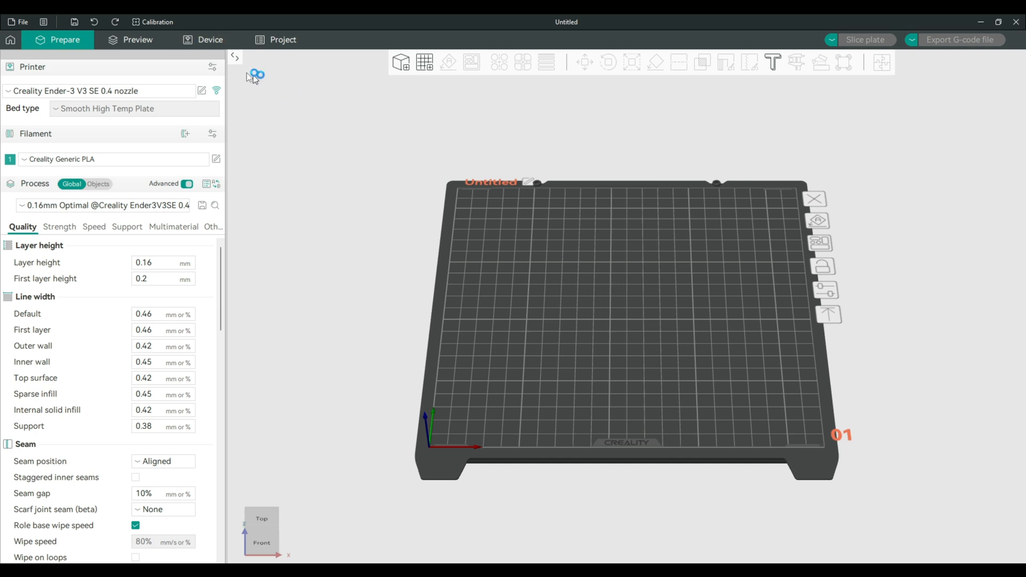
pyautogui.moveTo(223, 63)
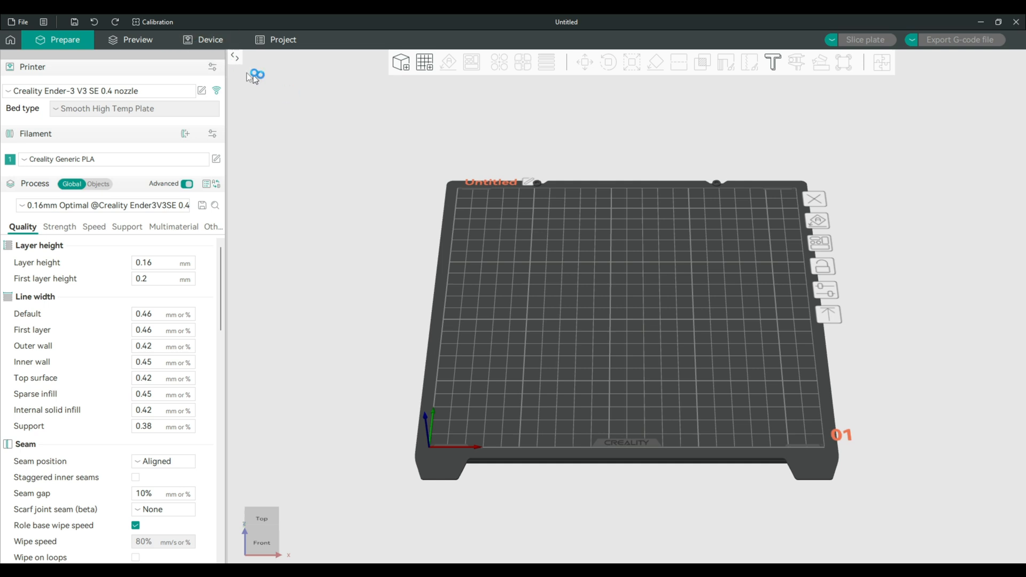
# Create a PA Line pressure-advance test (0–0.1, step 0.002), slice it, and reopen the PA calibration dialog
pyautogui.click(157, 21)
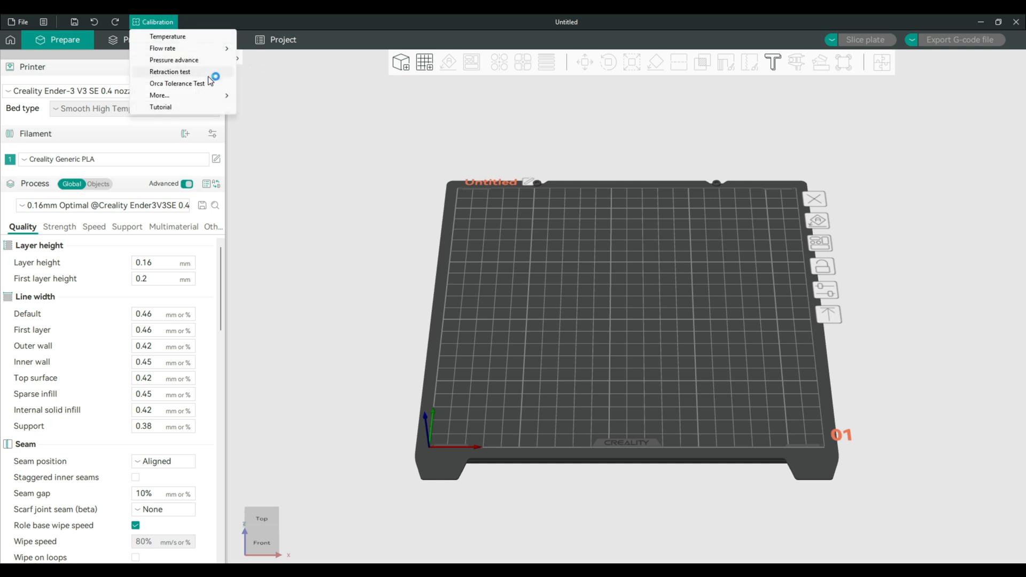
pyautogui.click(174, 60)
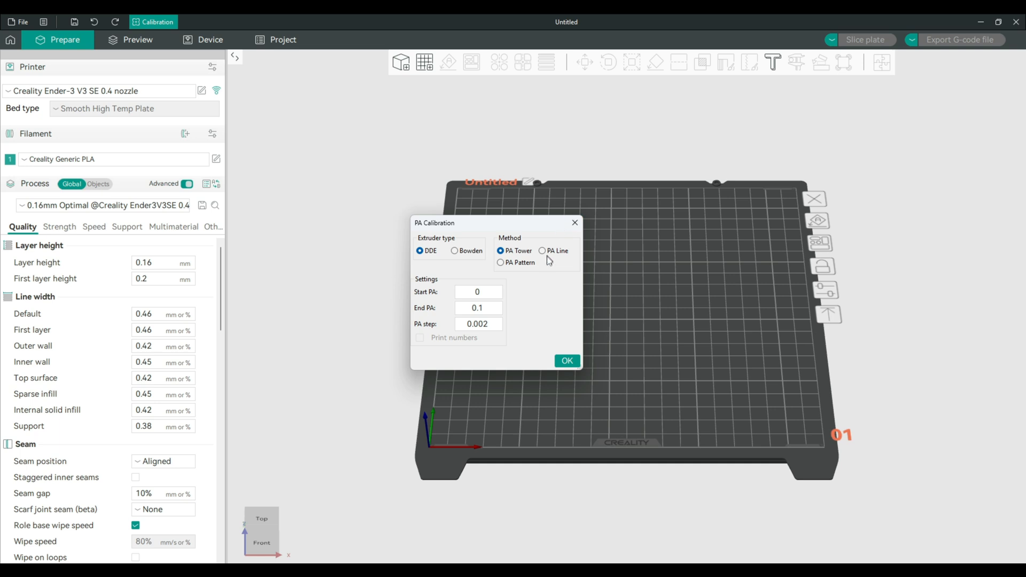
pyautogui.click(542, 251)
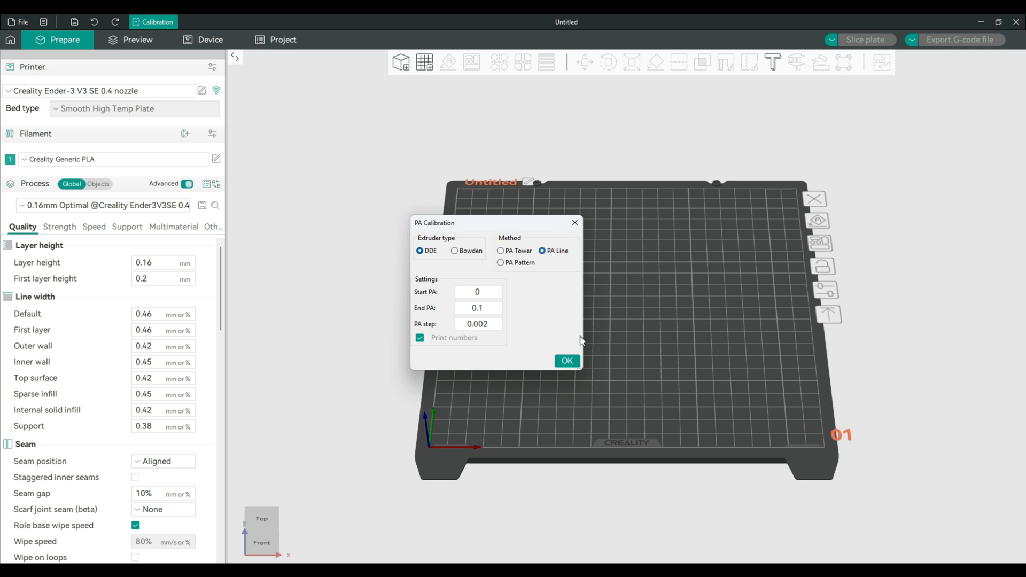
pyautogui.click(566, 361)
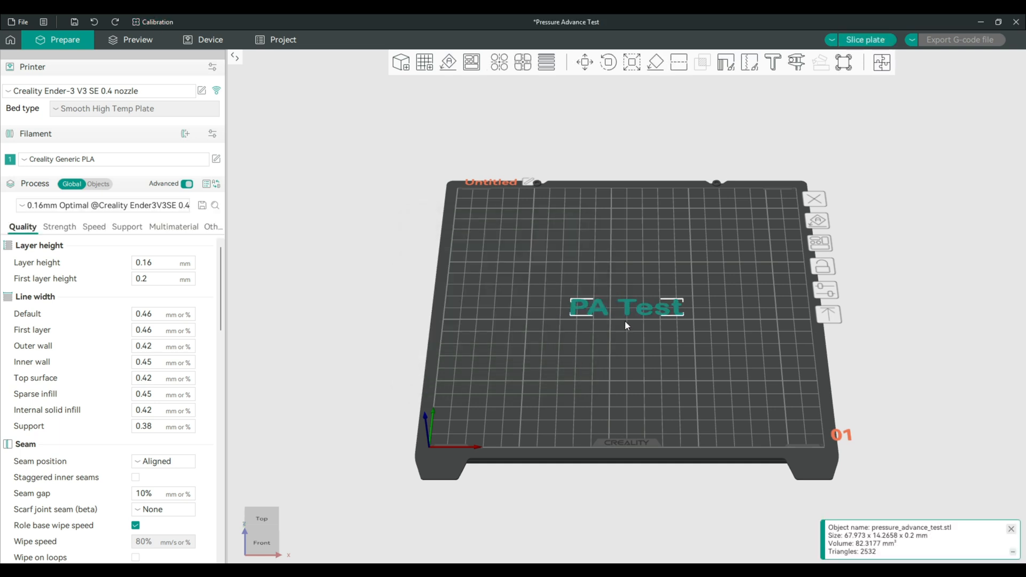
pyautogui.click(864, 40)
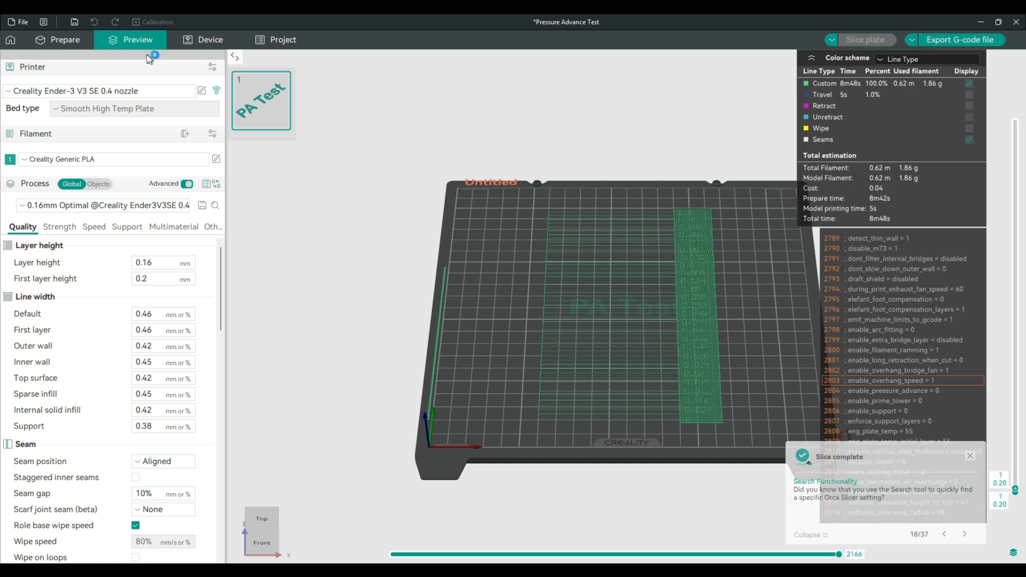
pyautogui.click(65, 40)
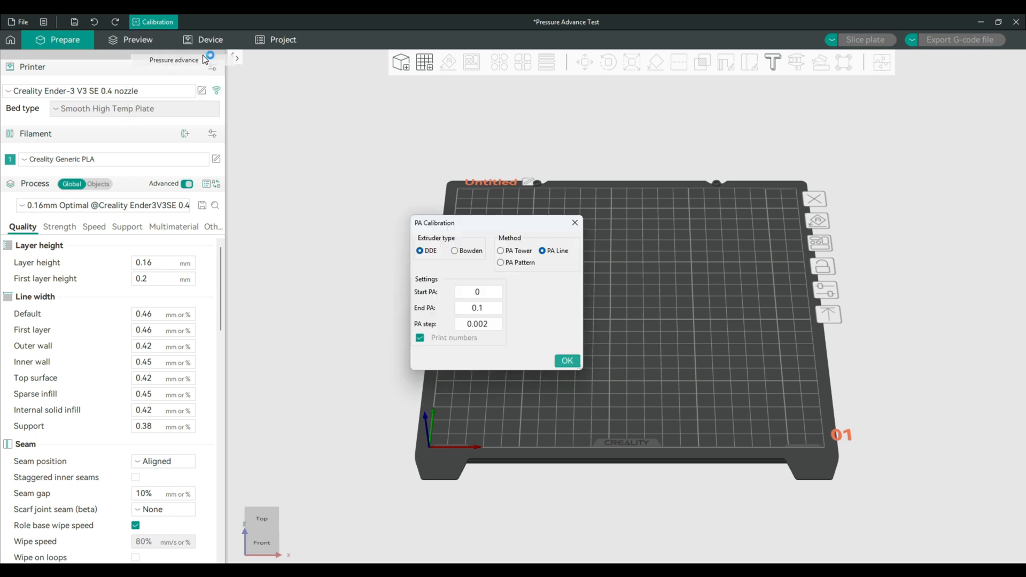
# Create a PA Tower test on the plate and slice it (about 32 min, 11.87 g)
pyautogui.click(501, 250)
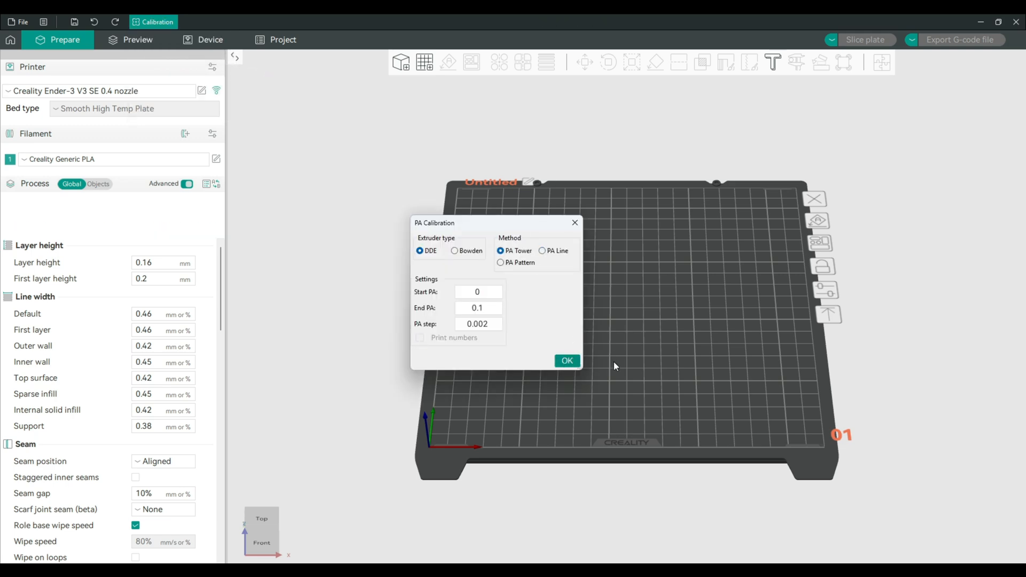
pyautogui.click(567, 360)
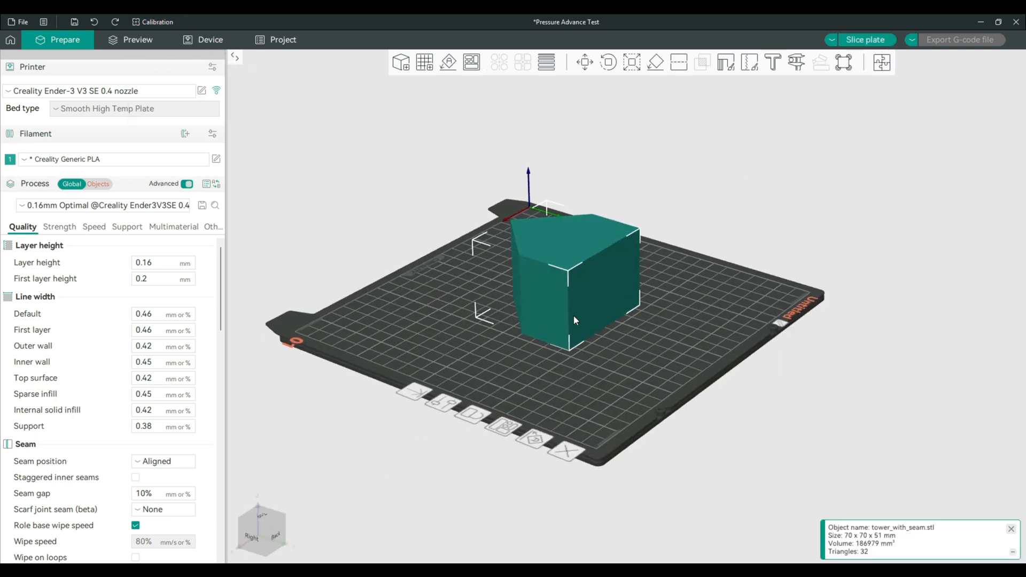
pyautogui.click(864, 39)
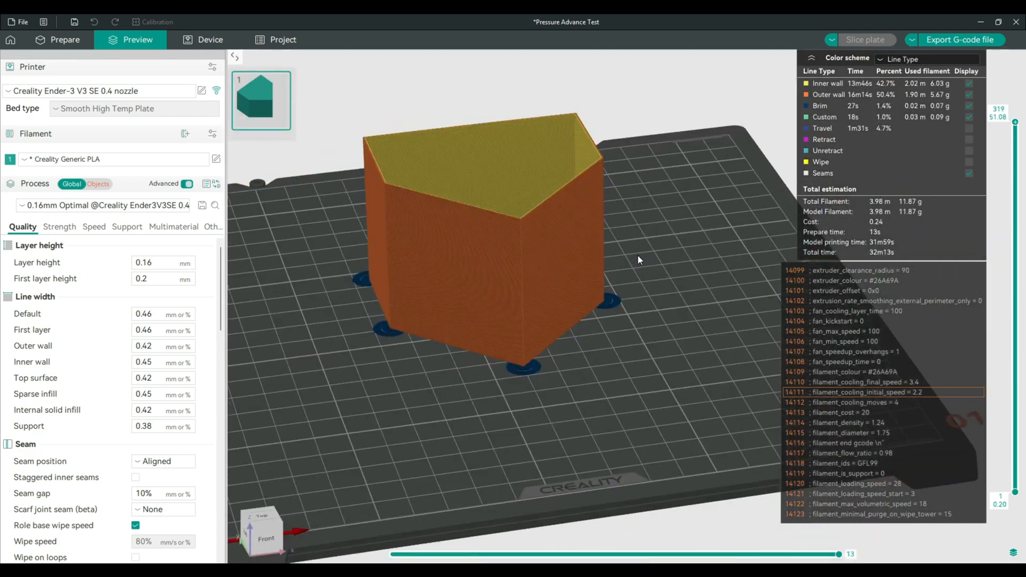
pyautogui.click(65, 39)
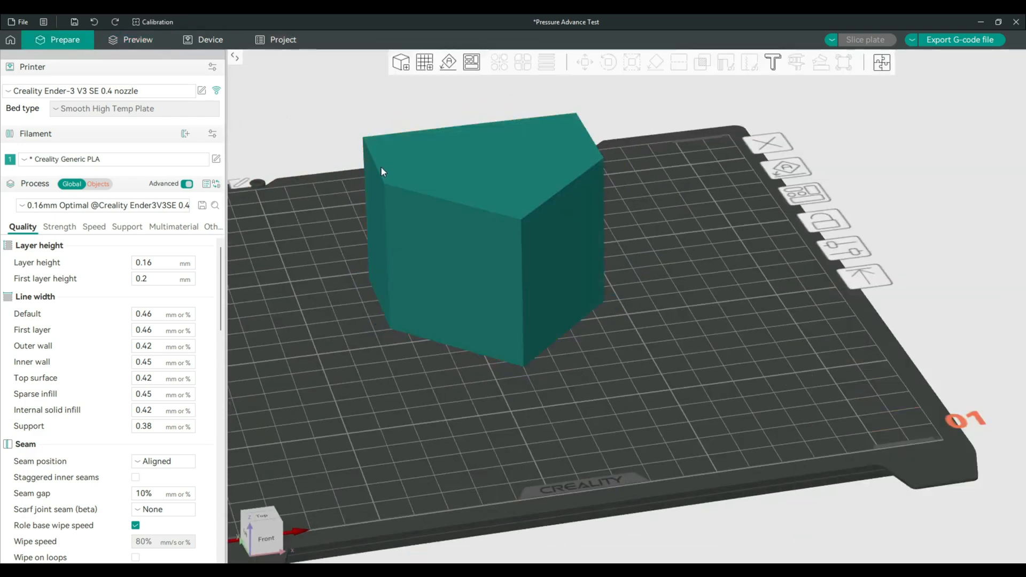
# Create a PA Pattern test from 0 to 0.08 in 0.005 steps and slice it (9m30s, 1.87 g)
pyautogui.click(157, 21)
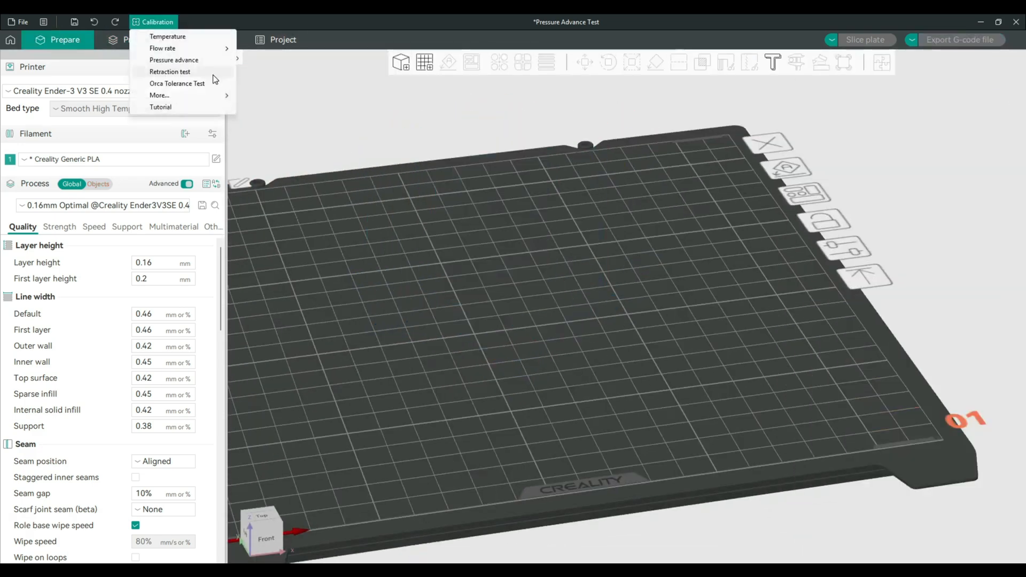
pyautogui.click(174, 60)
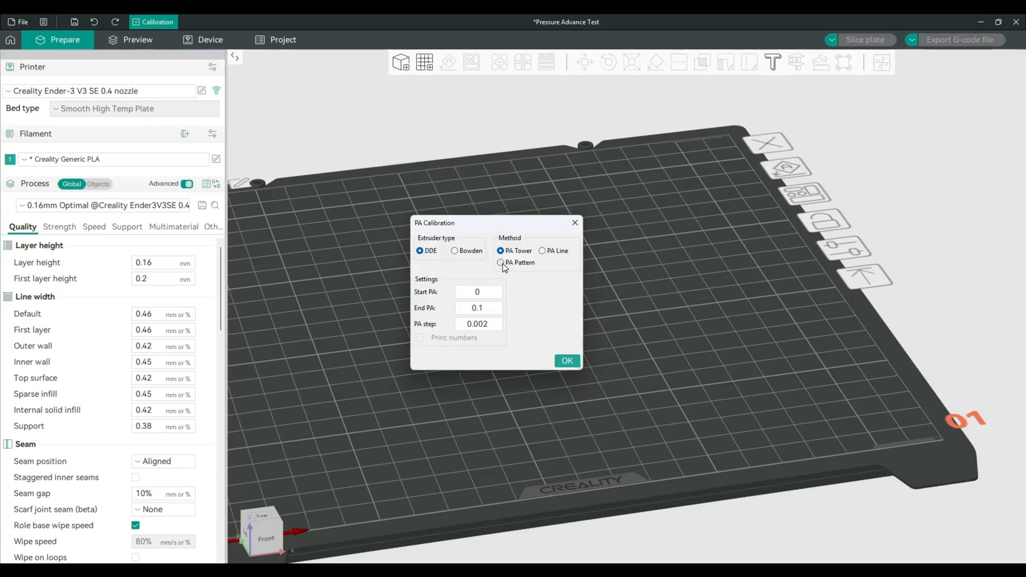
pyautogui.click(501, 263)
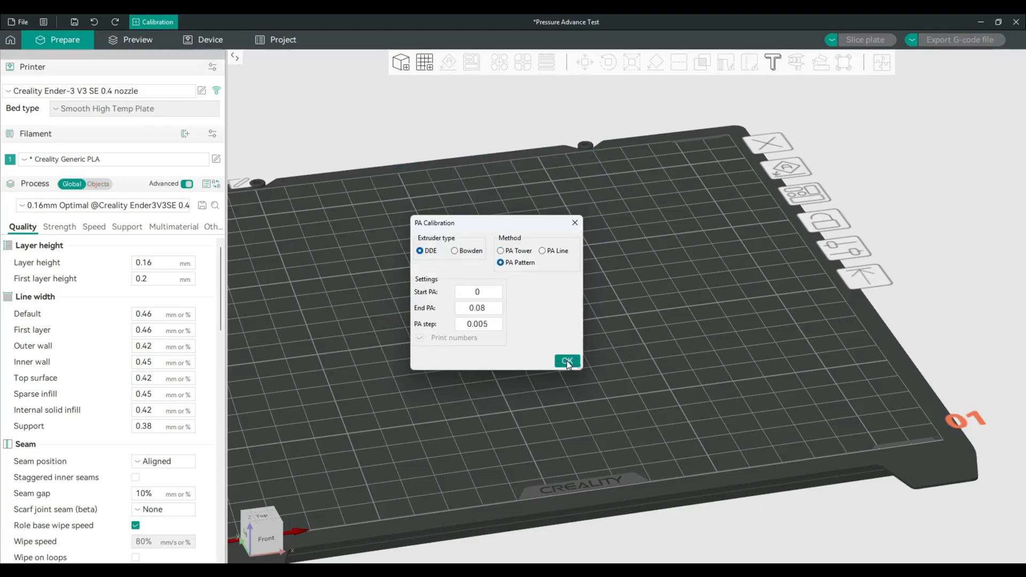
pyautogui.moveTo(614, 386)
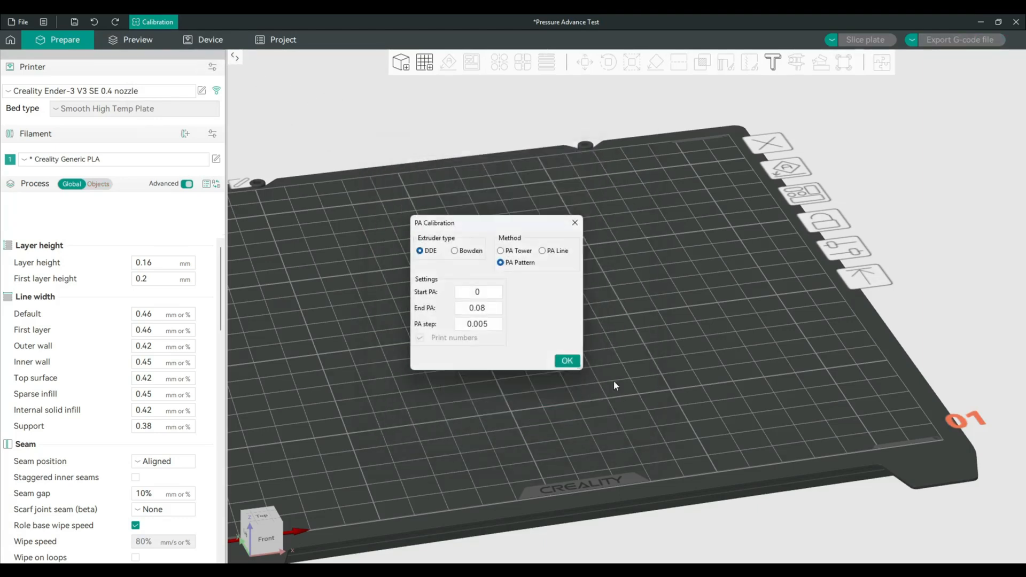
pyautogui.click(566, 360)
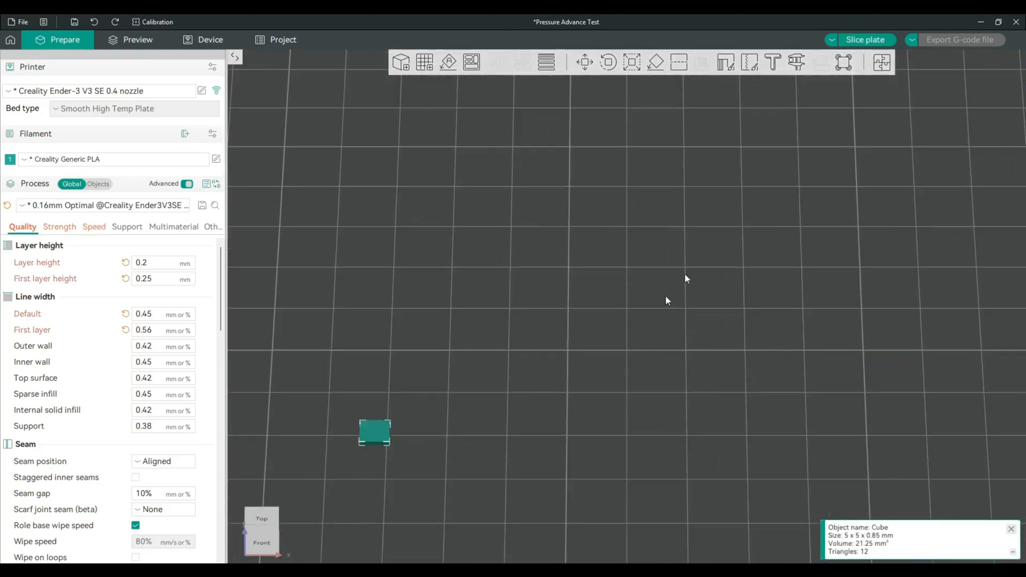
pyautogui.click(865, 39)
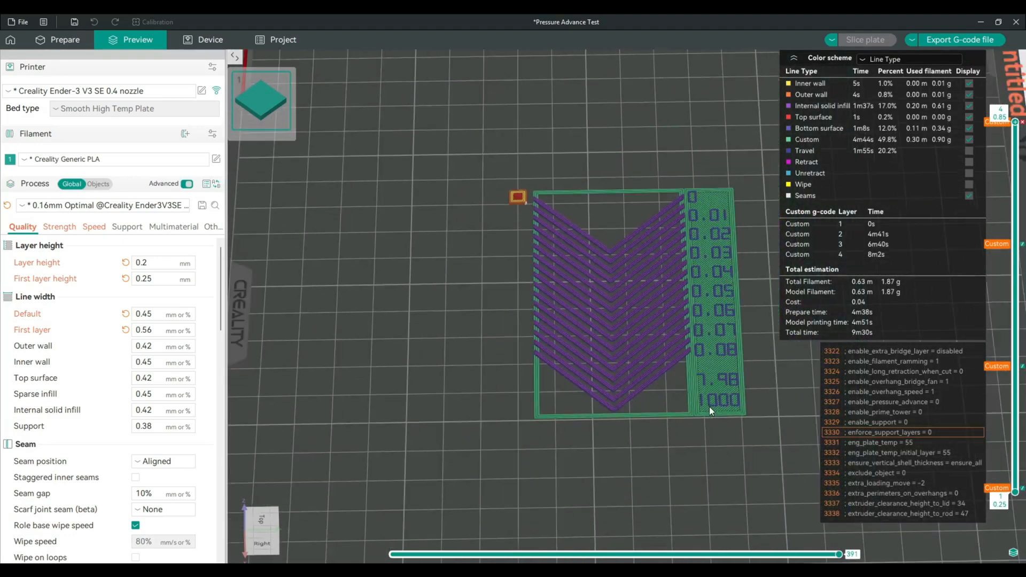
pyautogui.moveTo(391, 258)
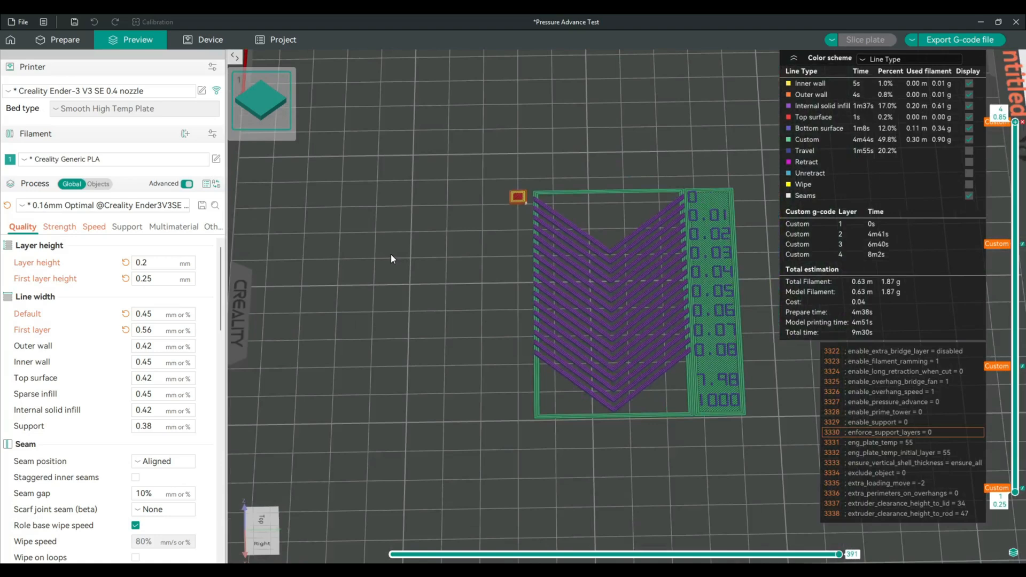
pyautogui.click(64, 40)
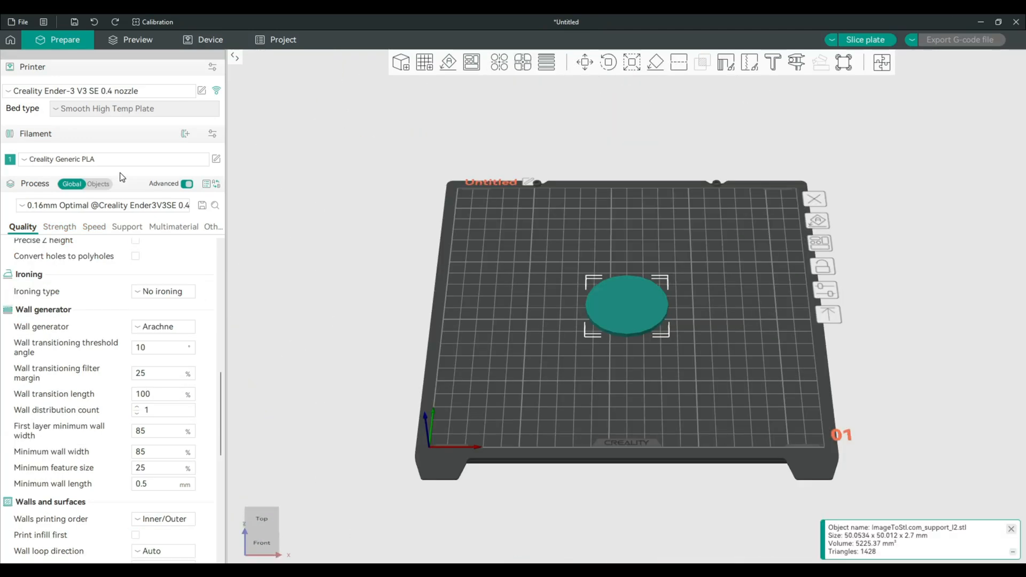
pyautogui.moveTo(216, 160)
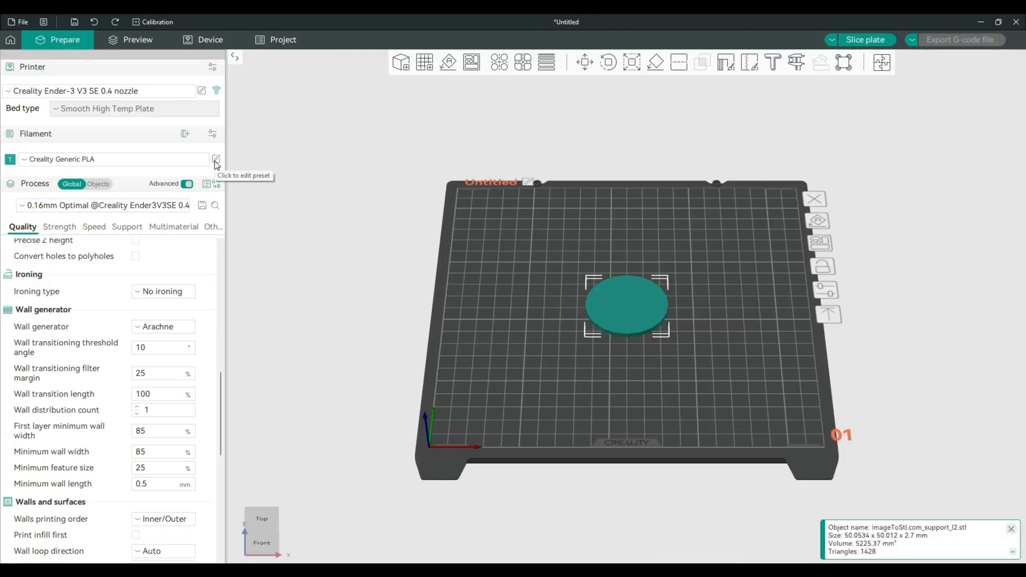
# Enable pressure advance at 0.06 in the Creality Generic PLA filament preset
pyautogui.click(216, 159)
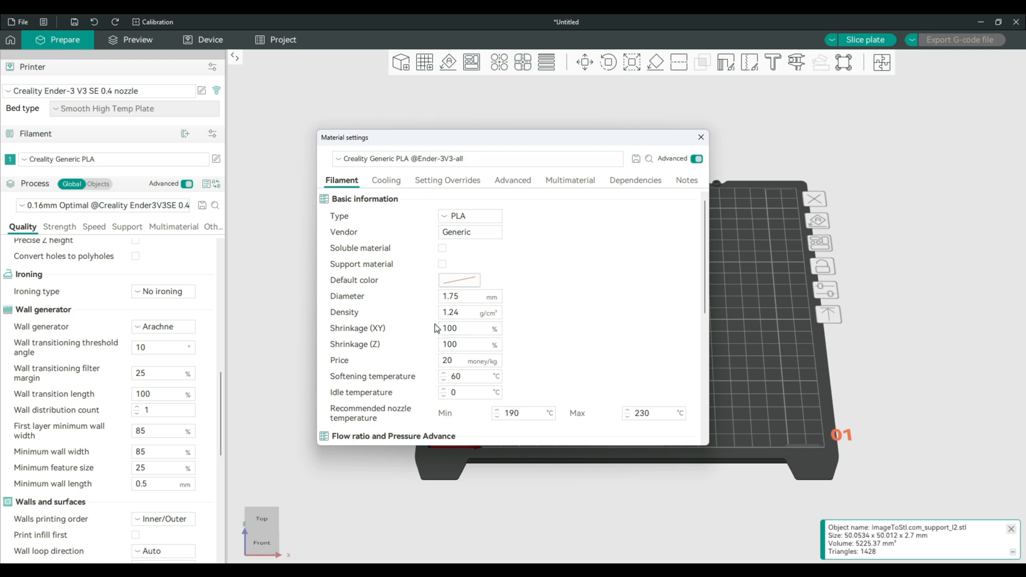
pyautogui.scroll(-3)
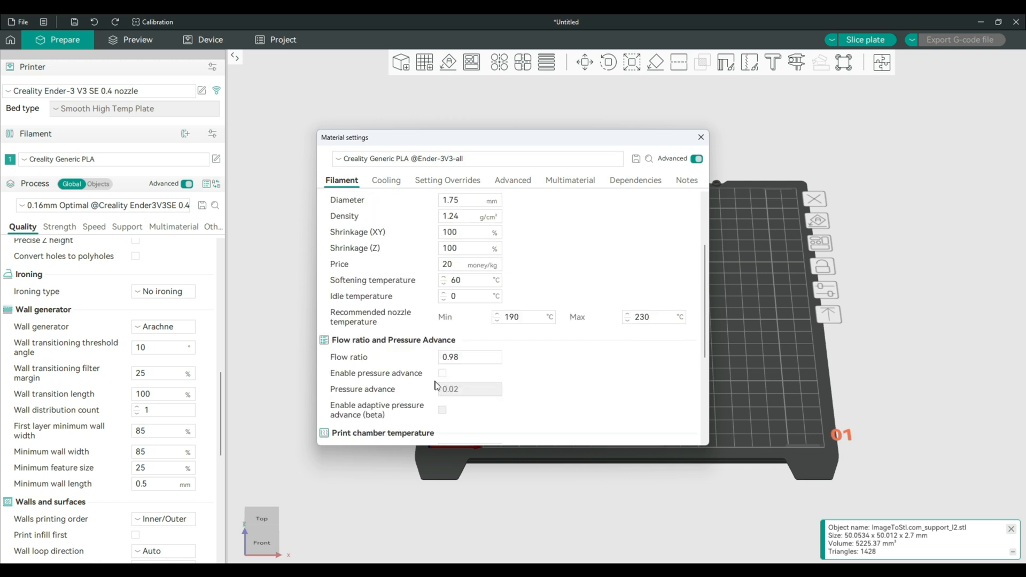
pyautogui.click(442, 373)
pyautogui.write('0.06')
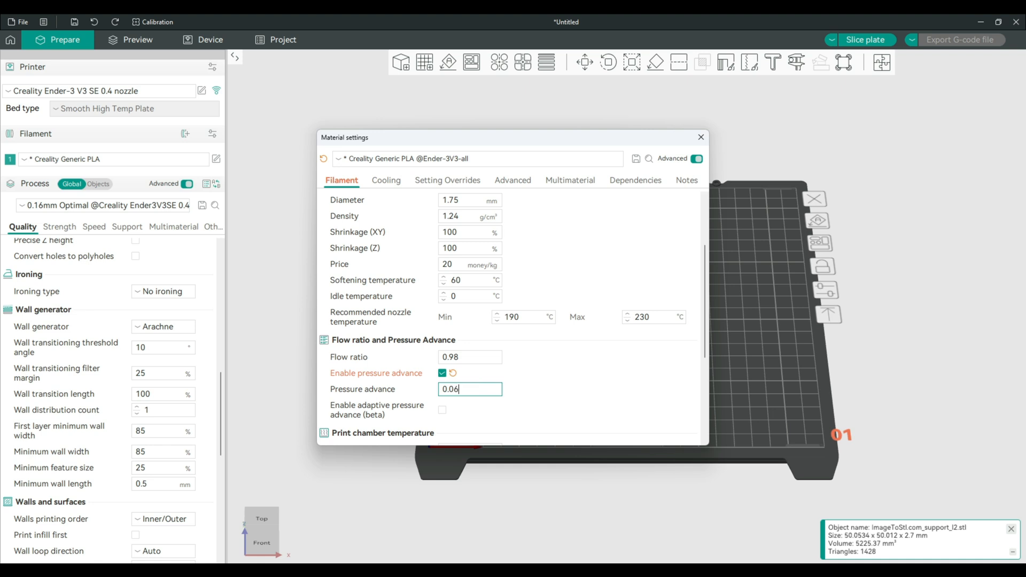
pyautogui.moveTo(586, 386)
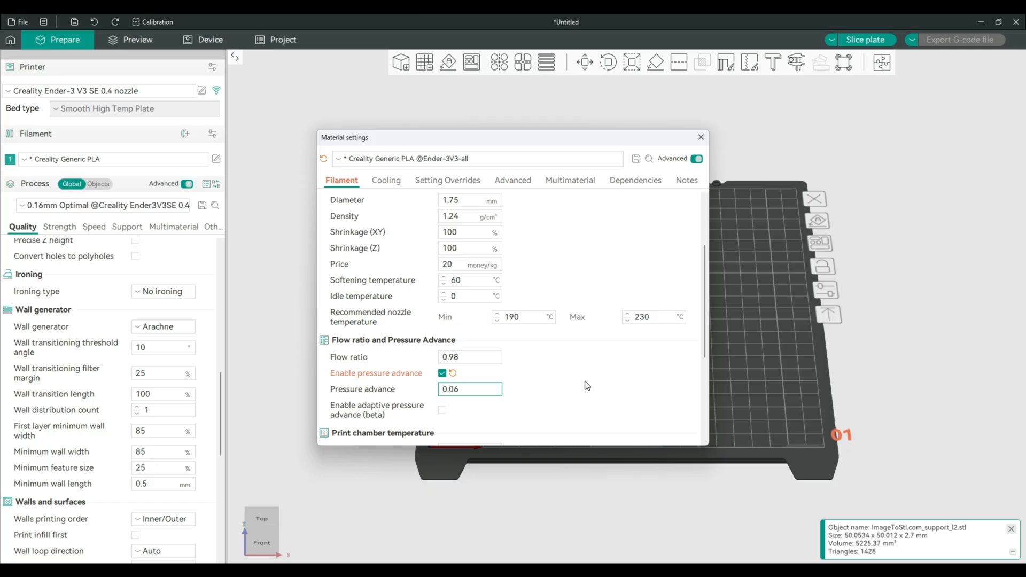
pyautogui.click(470, 389)
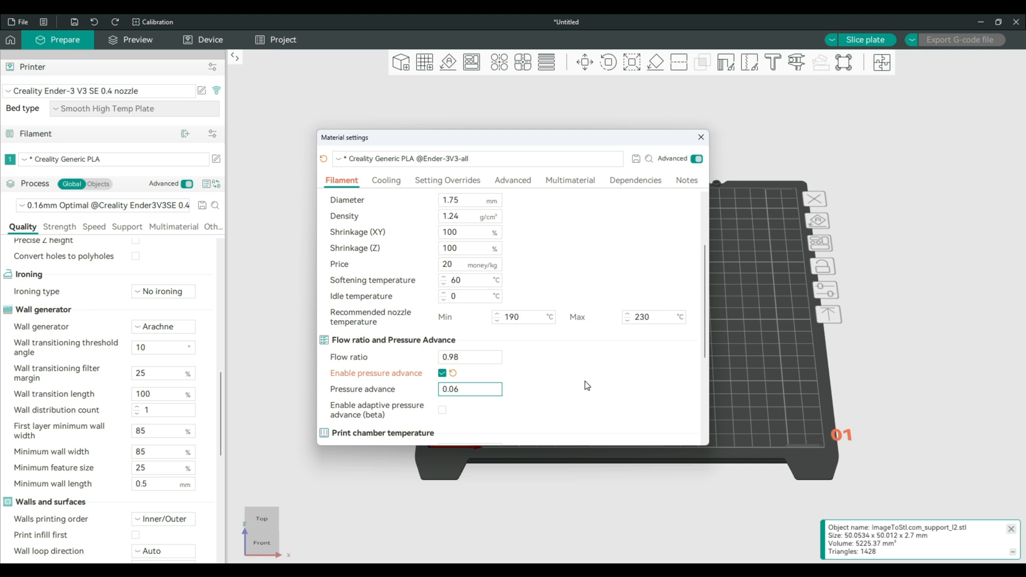
pyautogui.click(469, 389)
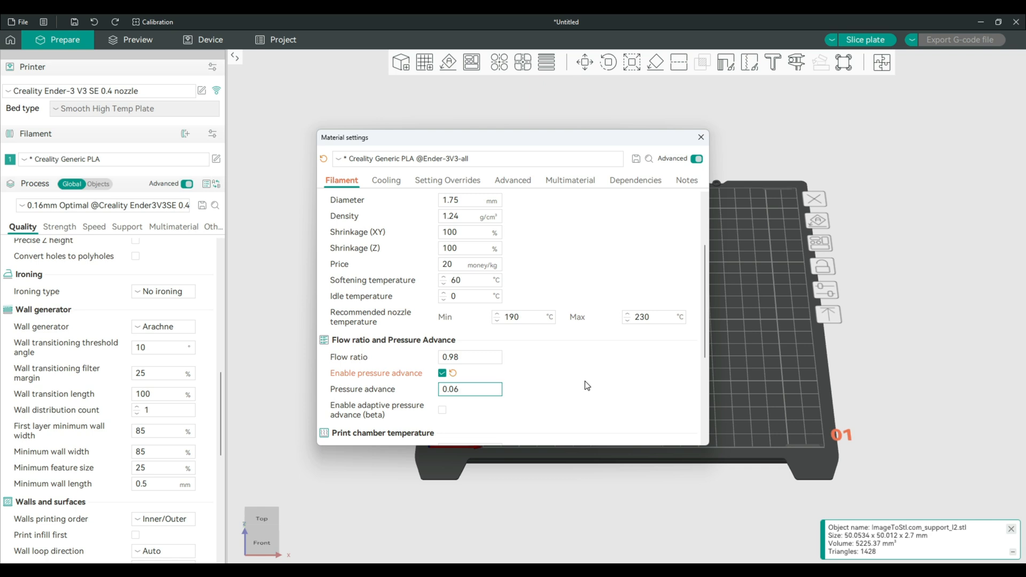
pyautogui.scroll(-3)
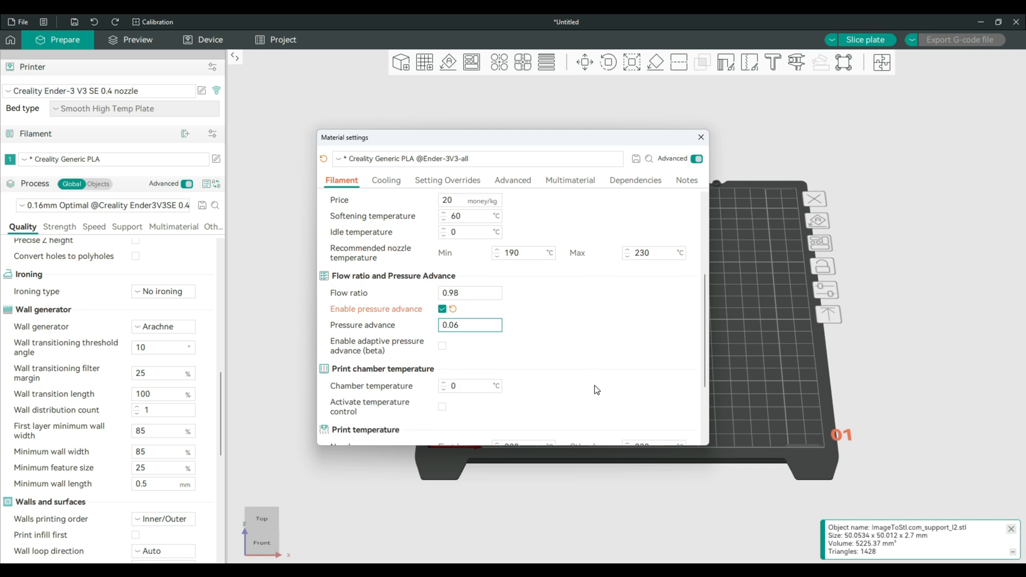
pyautogui.moveTo(701, 138)
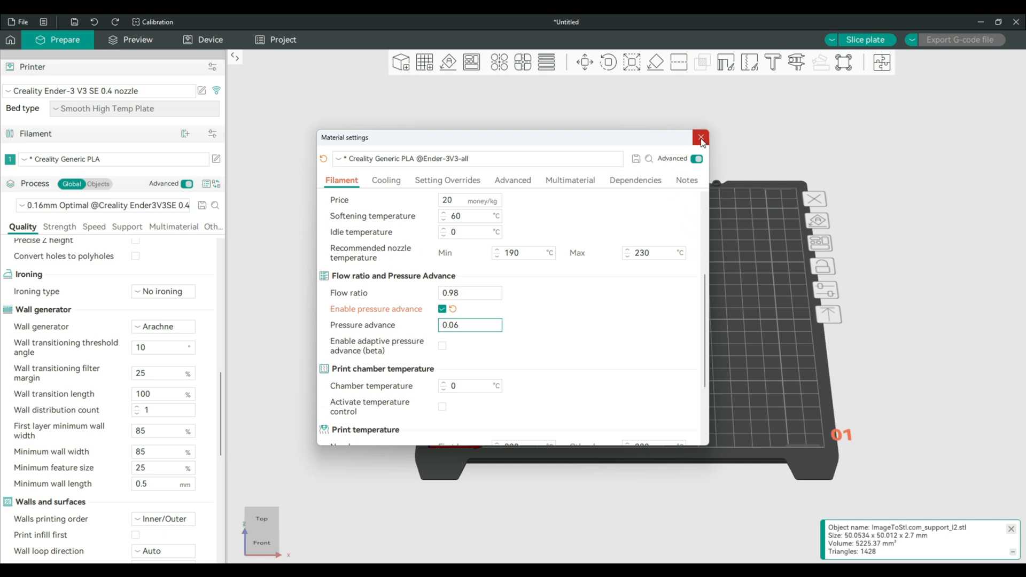
# Close the filament settings, slice the round model and export its G-code to Downloads
pyautogui.click(700, 138)
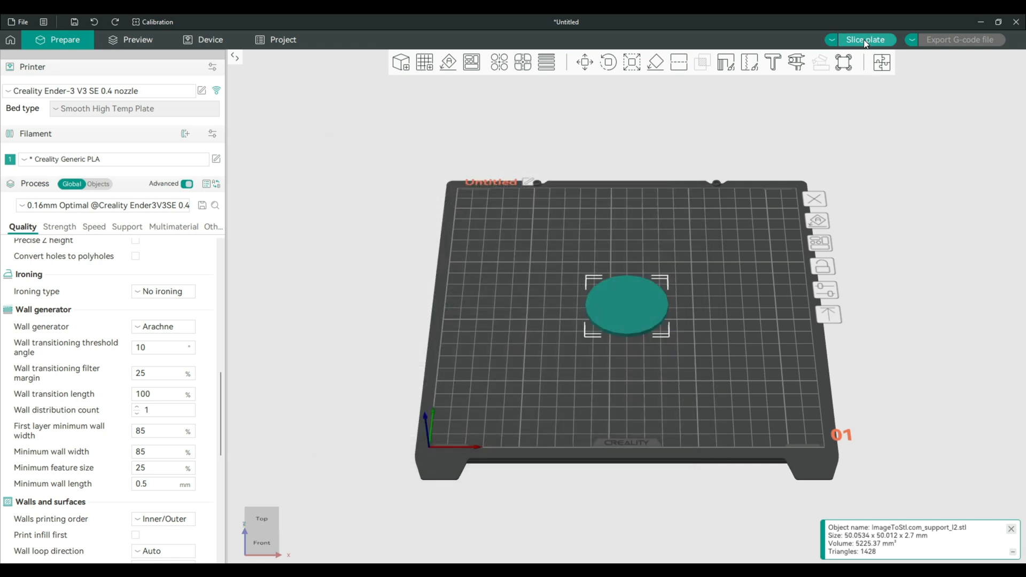
pyautogui.click(866, 39)
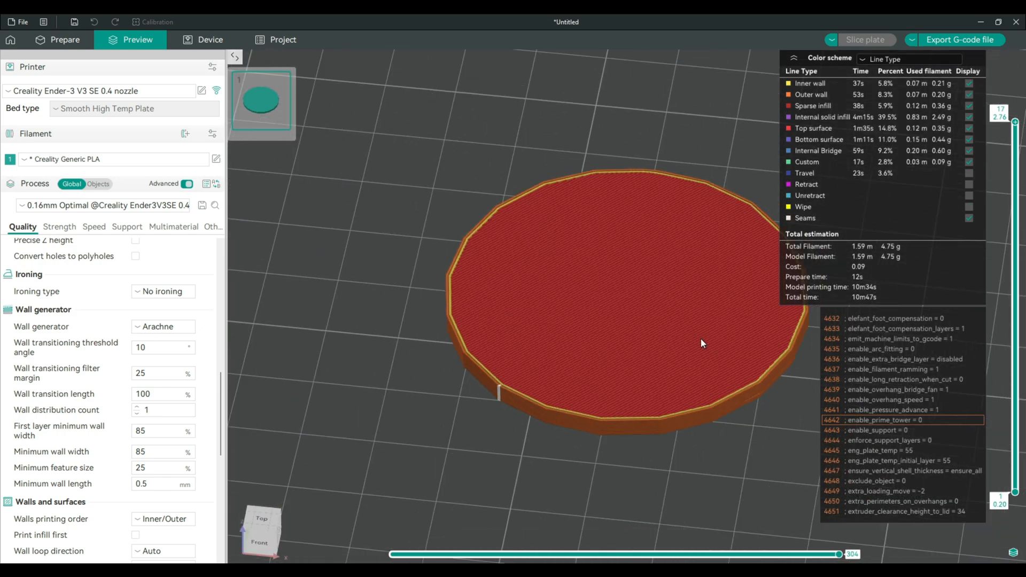
pyautogui.click(960, 39)
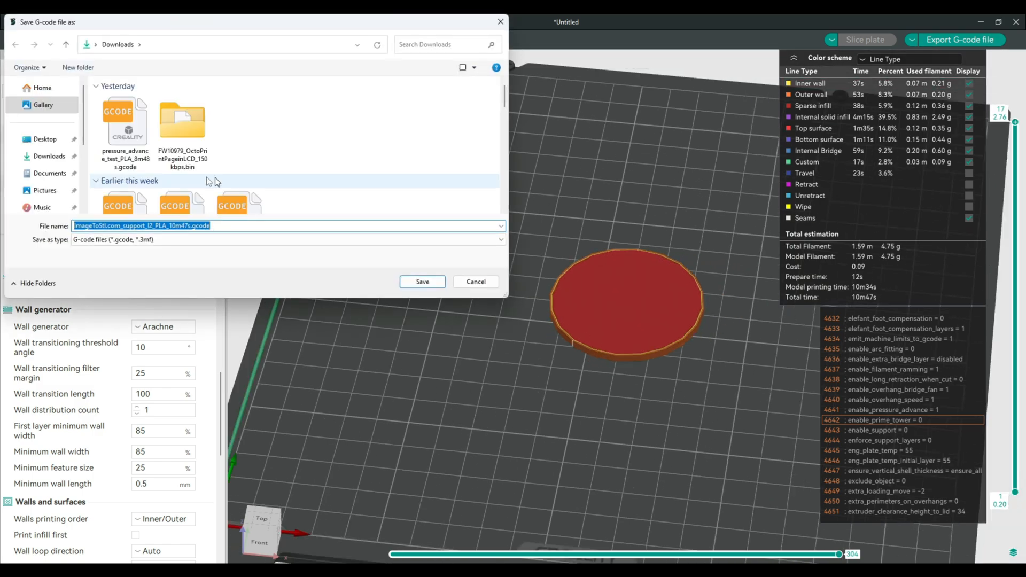
pyautogui.click(421, 281)
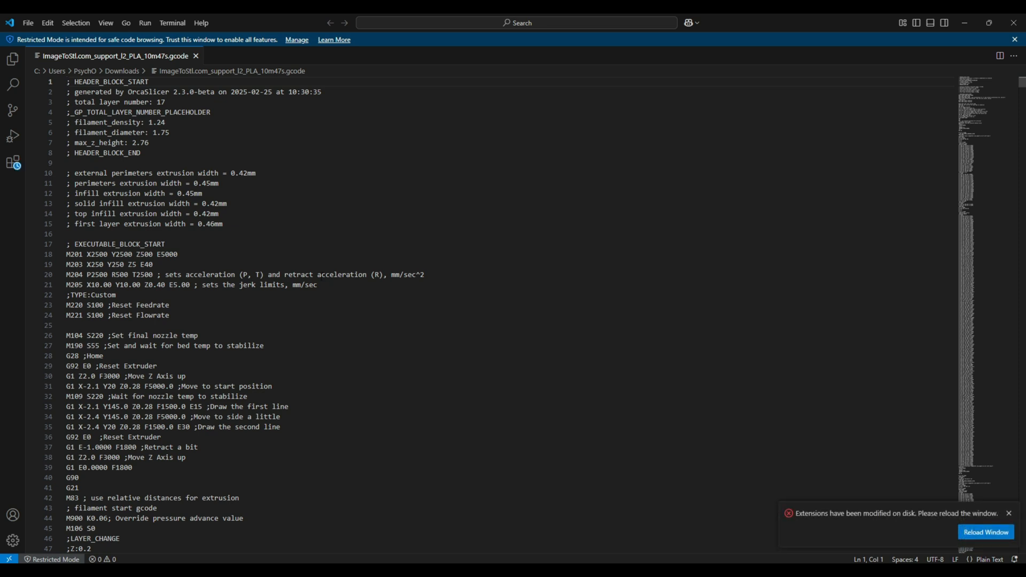
# Search the exported G-code for m900 to locate the M900 K0.06 line
pyautogui.press('Ctrl+f')
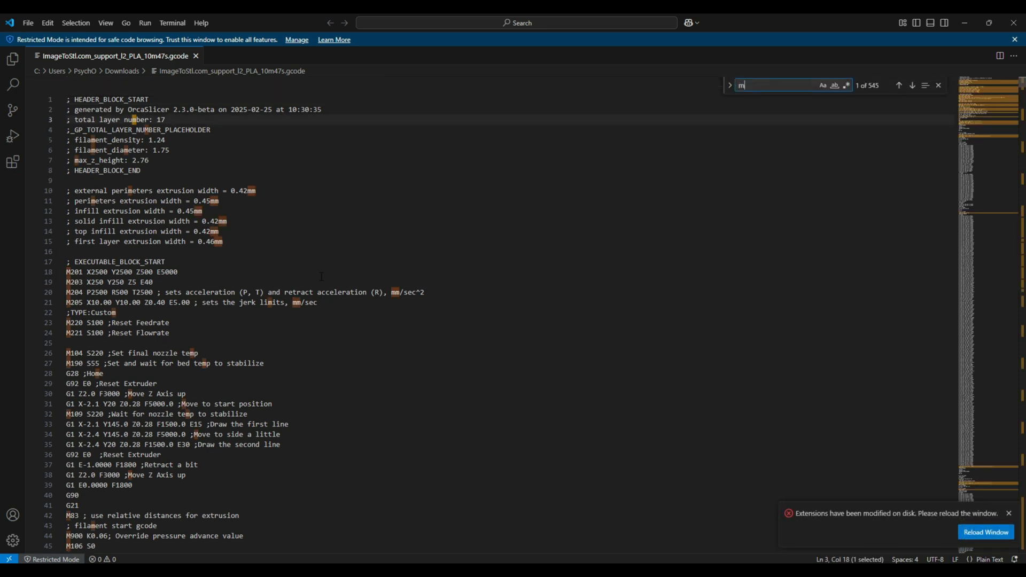
pyautogui.write('900')
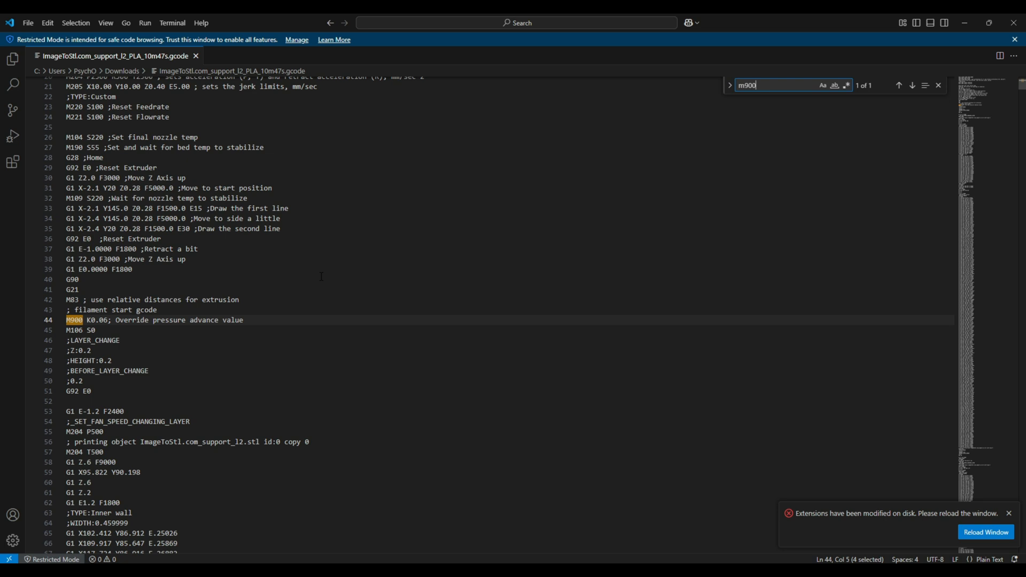
pyautogui.moveTo(217, 358)
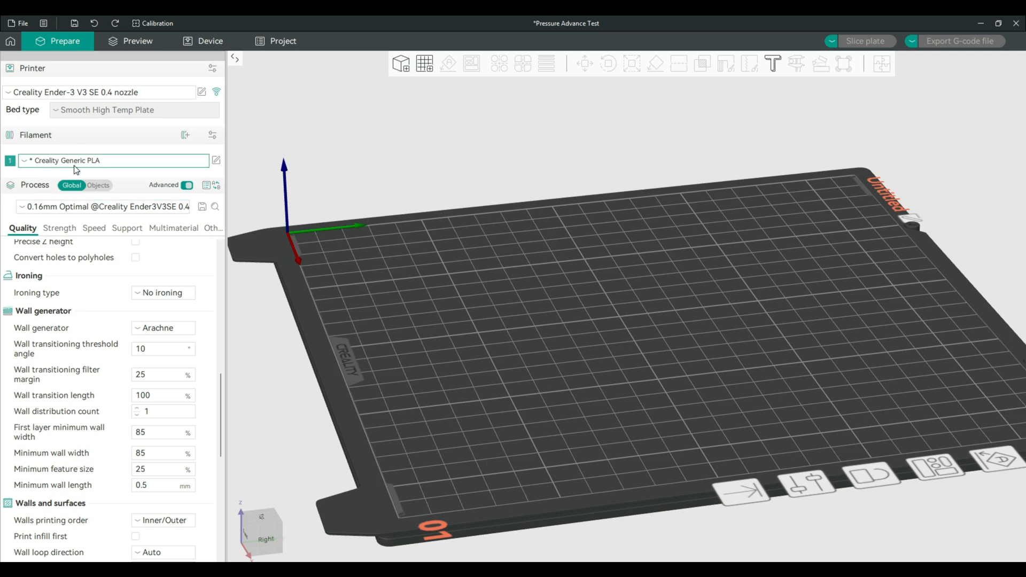
# Enable pressure advance at 0.05 for the Creality Generic PLA filament and close its settings
pyautogui.click(216, 160)
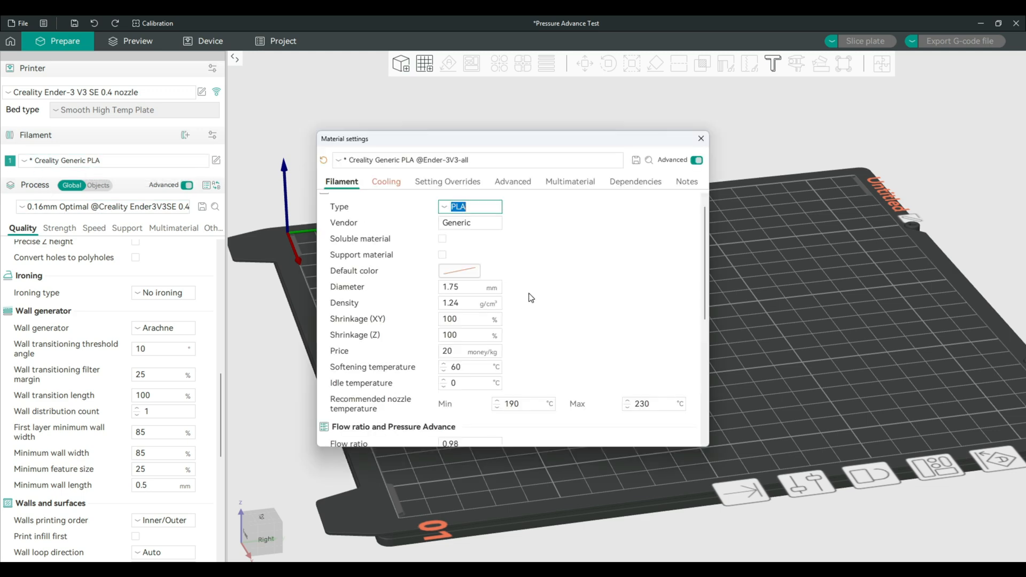
pyautogui.scroll(-3)
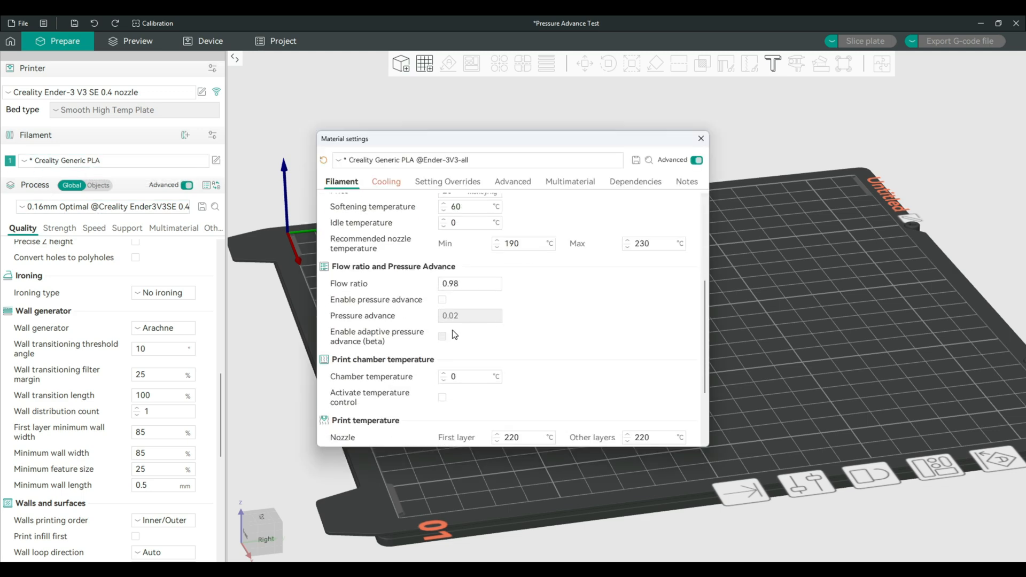
pyautogui.moveTo(443, 299)
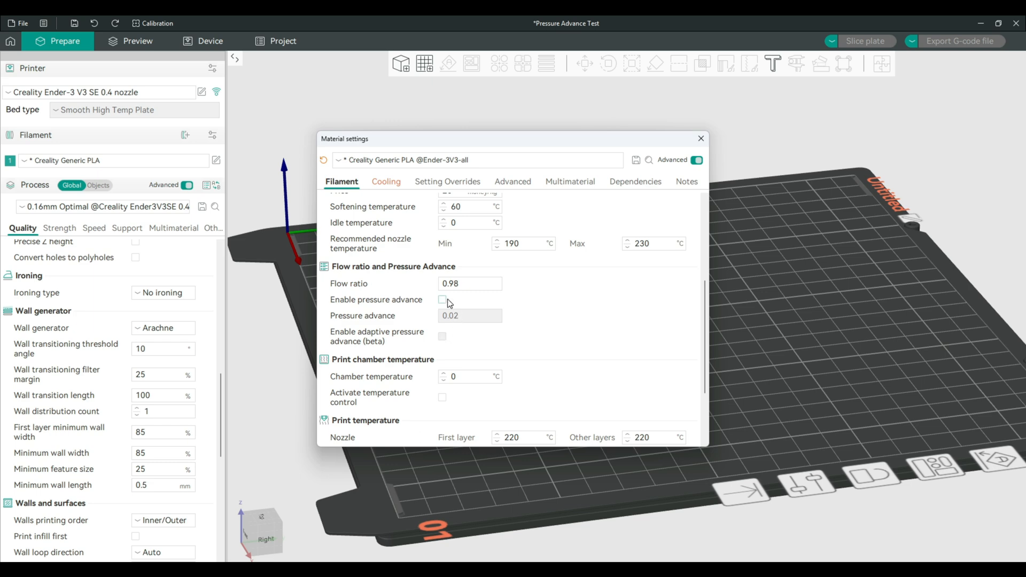
pyautogui.click(443, 299)
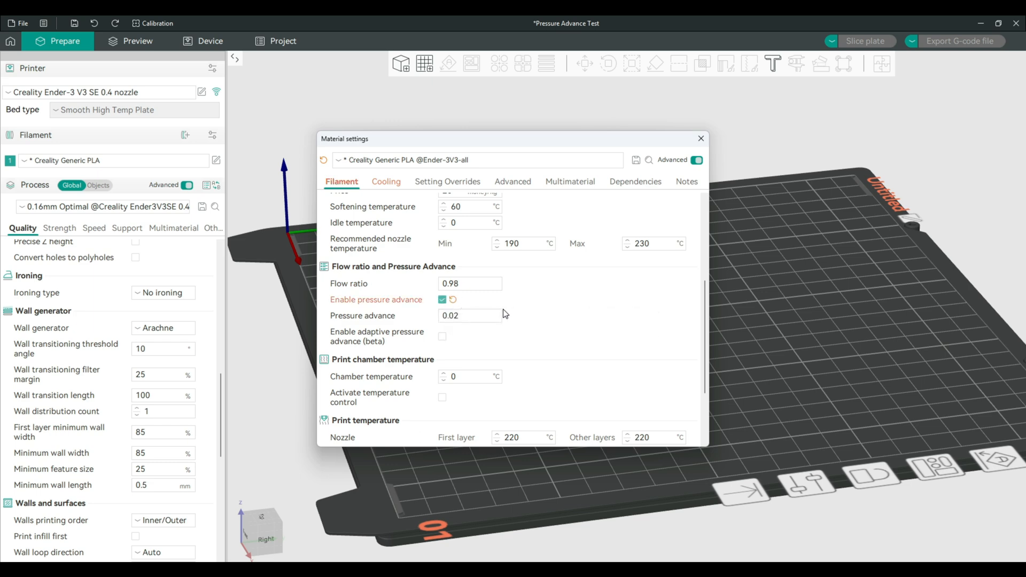
pyautogui.click(469, 315)
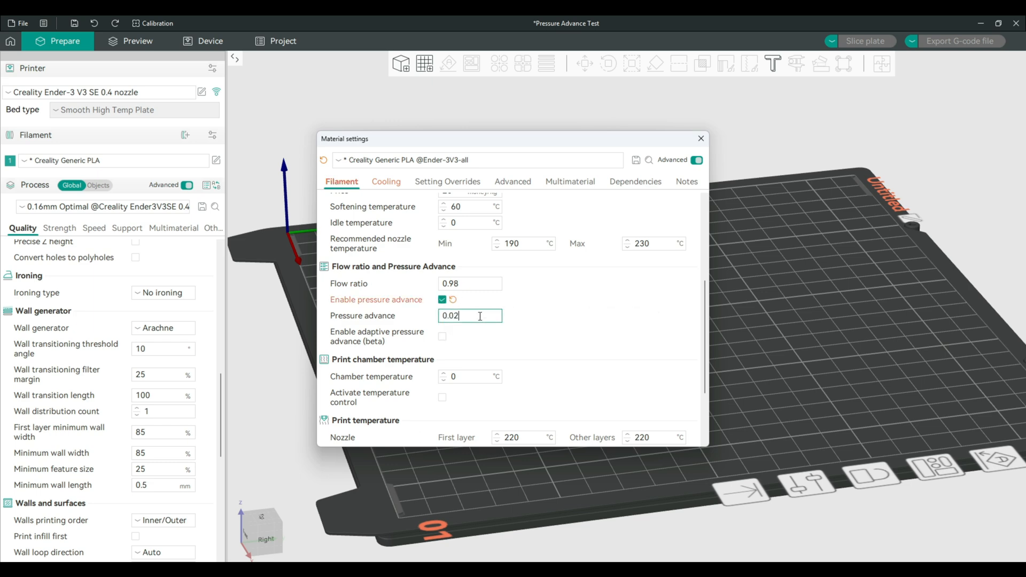
pyautogui.write('0.05')
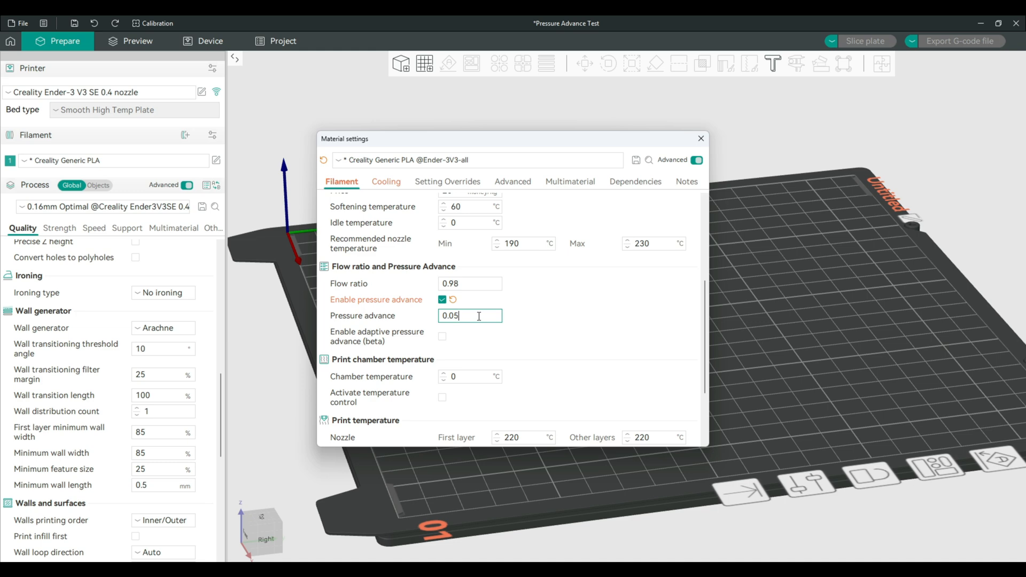
pyautogui.moveTo(755, 332)
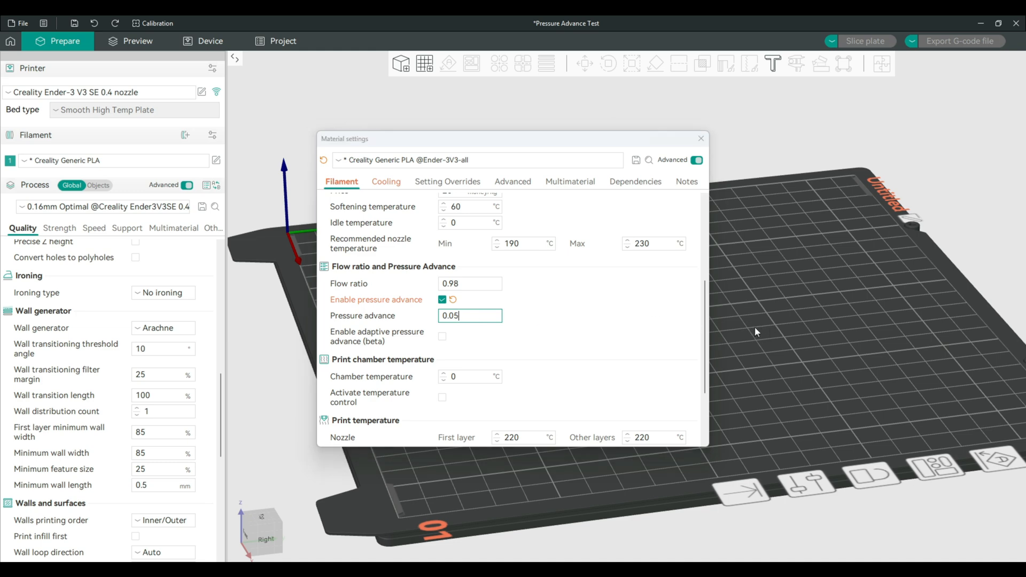
pyautogui.click(700, 138)
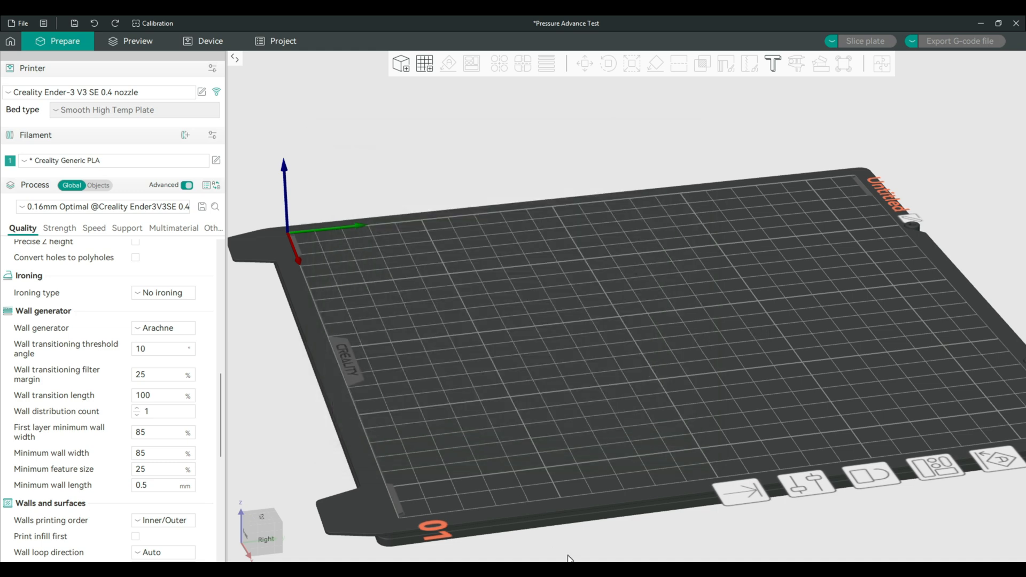
# Show the Downloads linear_calibration folder with the nine exported PLA test G-code files
pyautogui.click(130, 40)
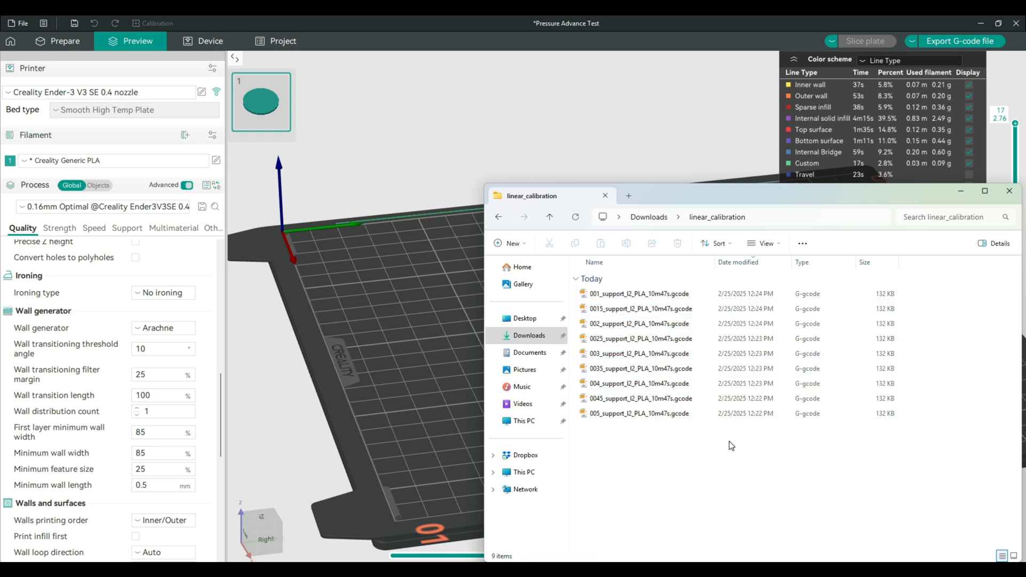
pyautogui.moveTo(700, 450)
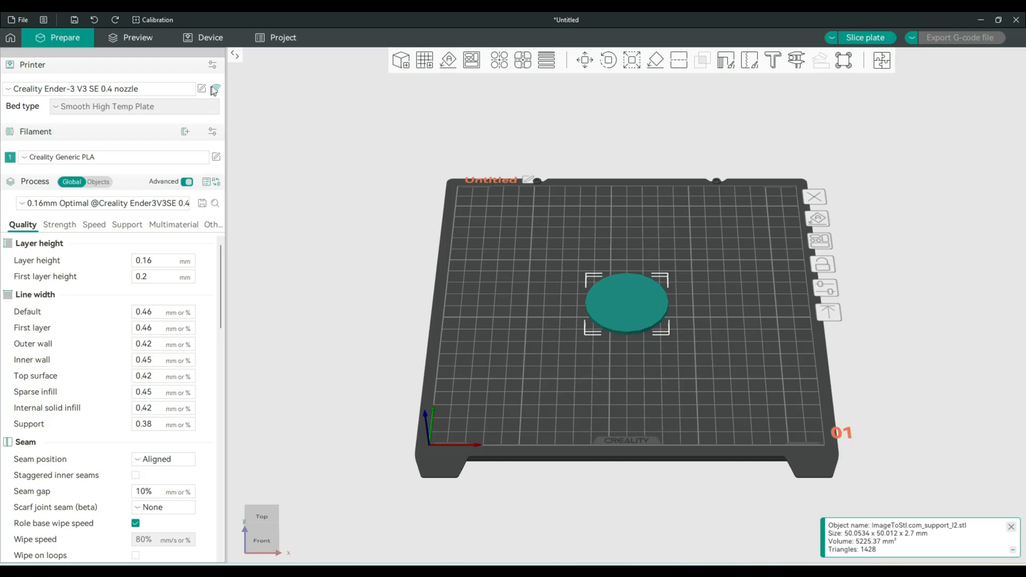
# Enable pressure advance and adaptive pressure advance for Creality Generic PLA, correcting the value to 0.11
pyautogui.click(216, 156)
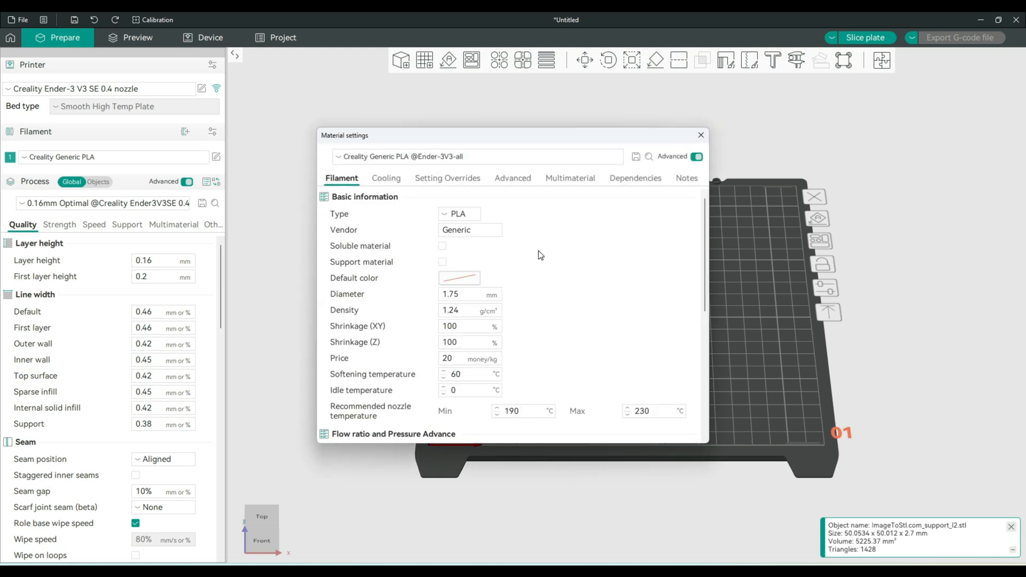
pyautogui.scroll(-3)
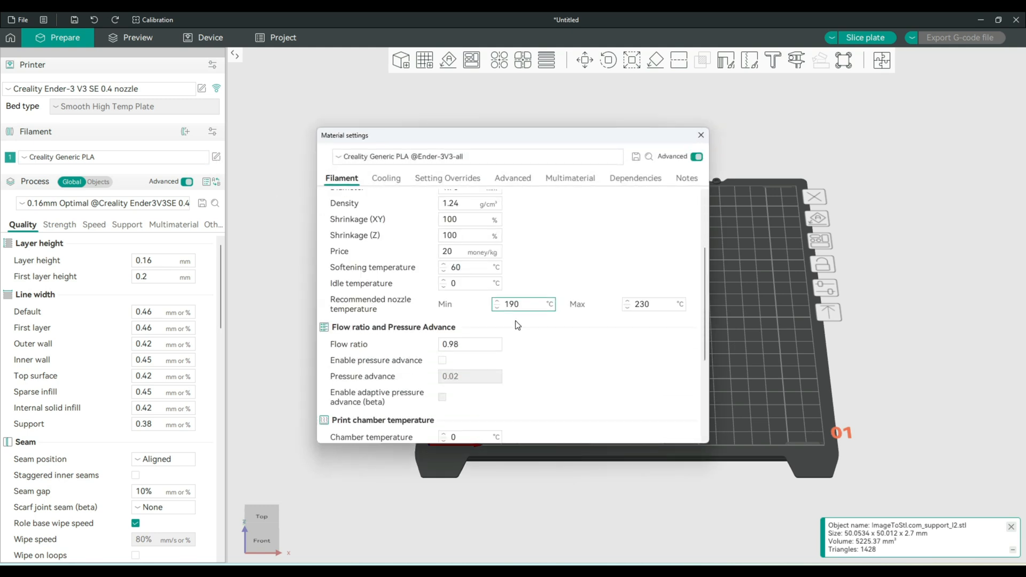
pyautogui.click(443, 360)
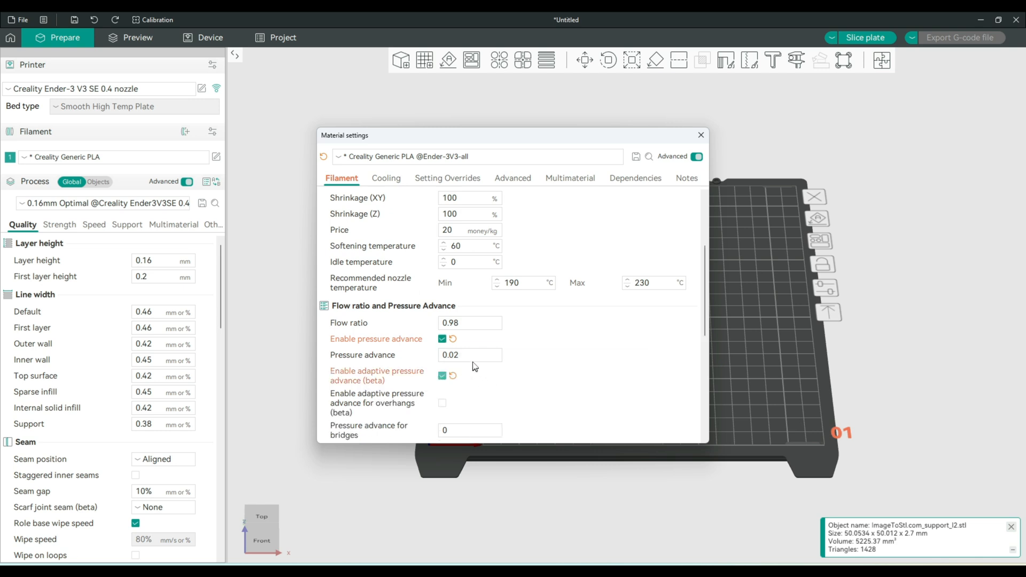
pyautogui.click(469, 354)
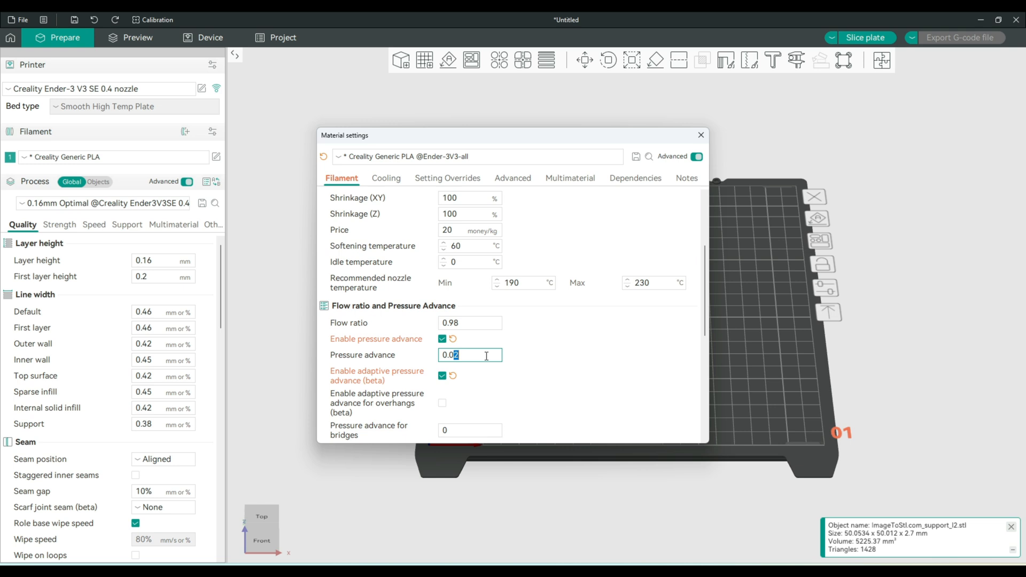
pyautogui.moveTo(490, 354)
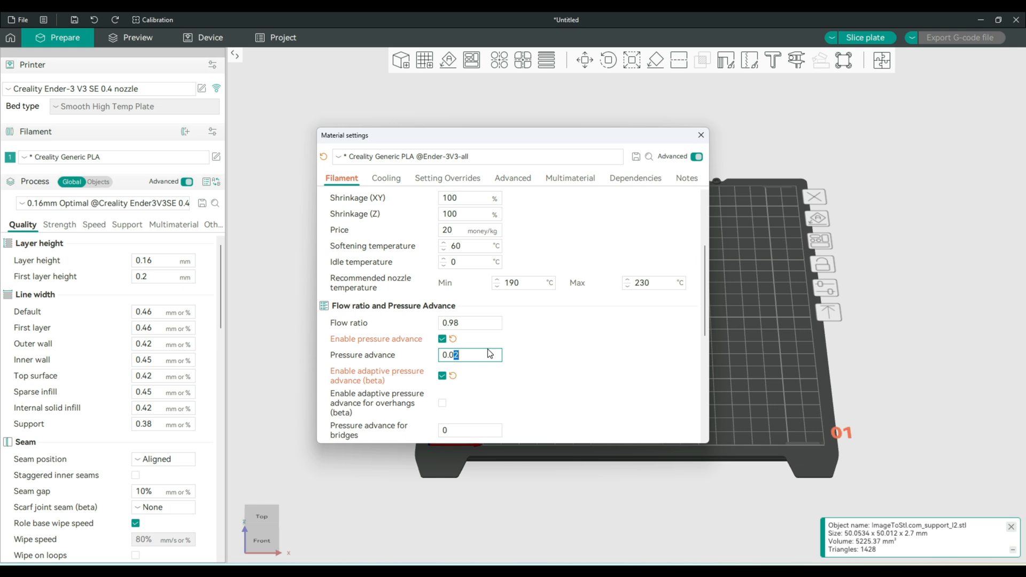
pyautogui.write('0.01')
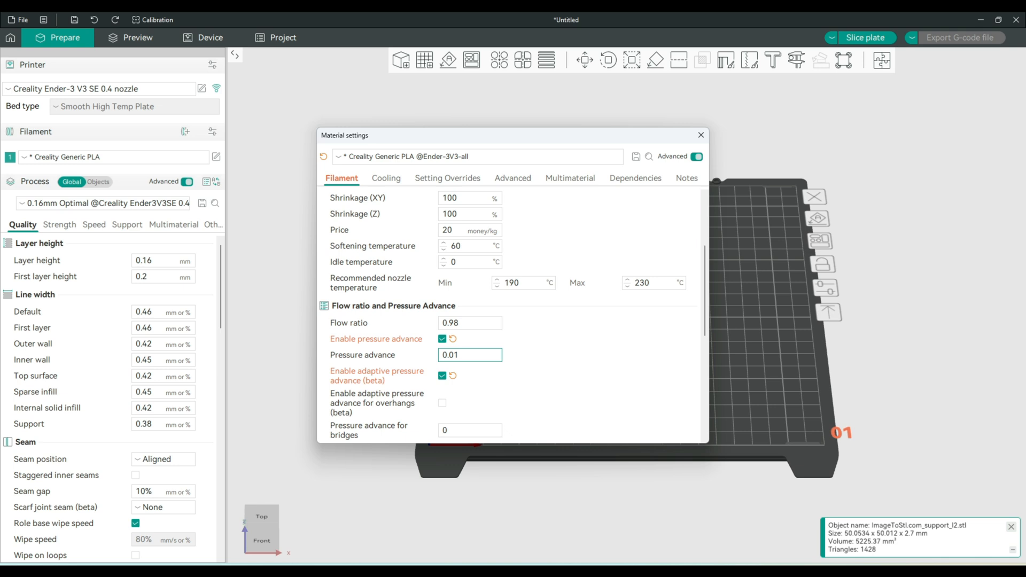
pyautogui.click(470, 354)
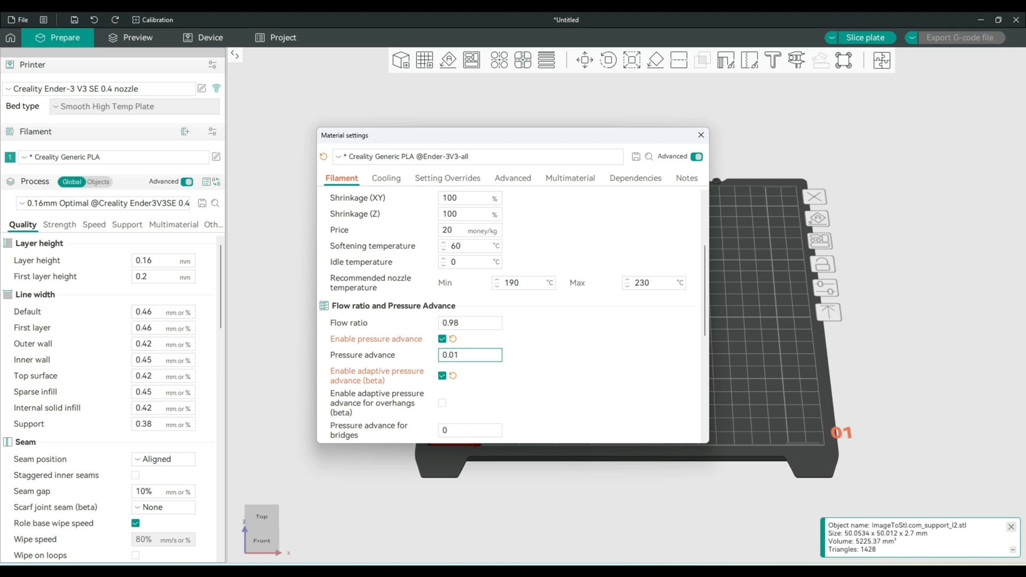
pyautogui.write('1')
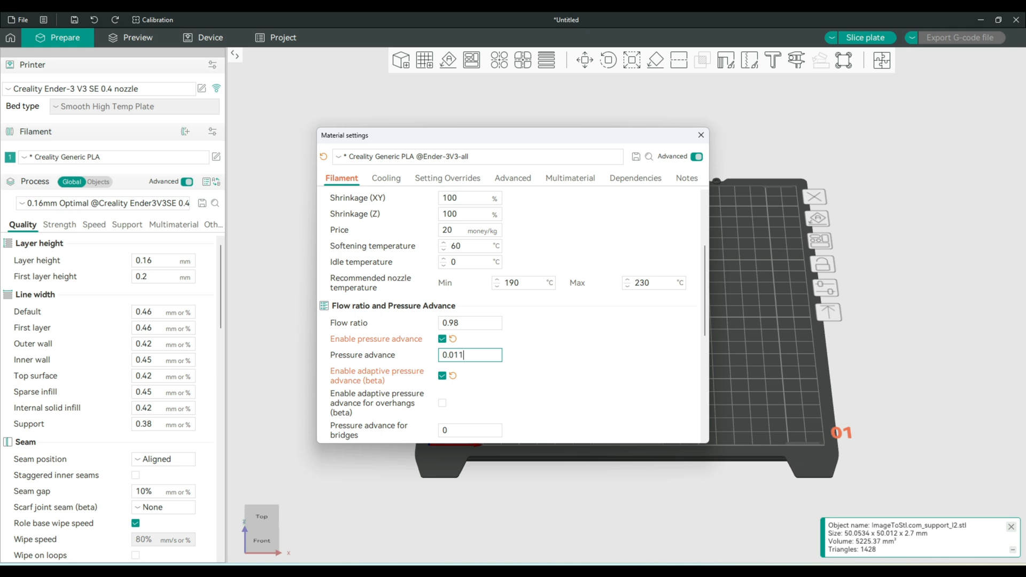
pyautogui.press('Backspace')
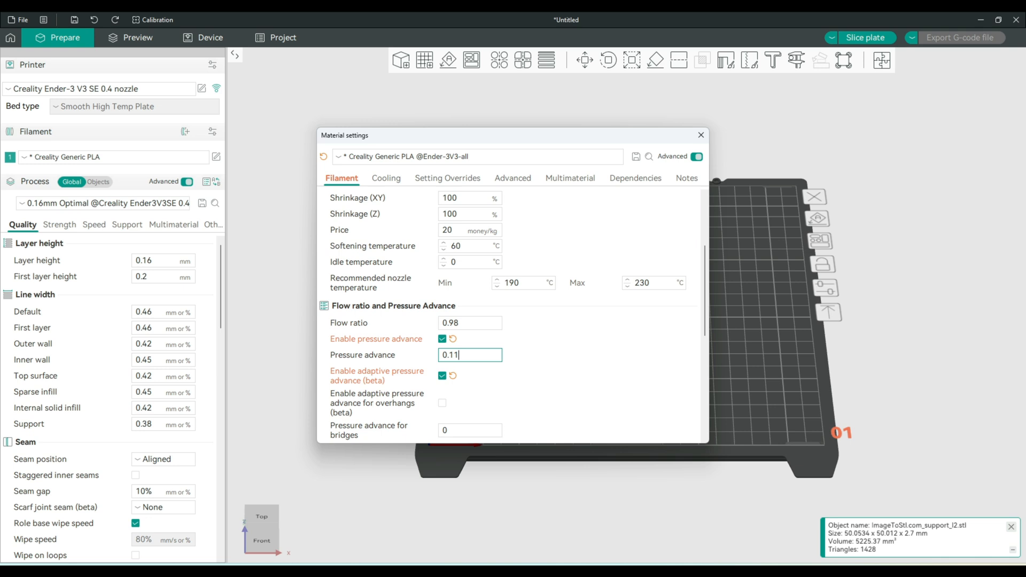
pyautogui.scroll(-3)
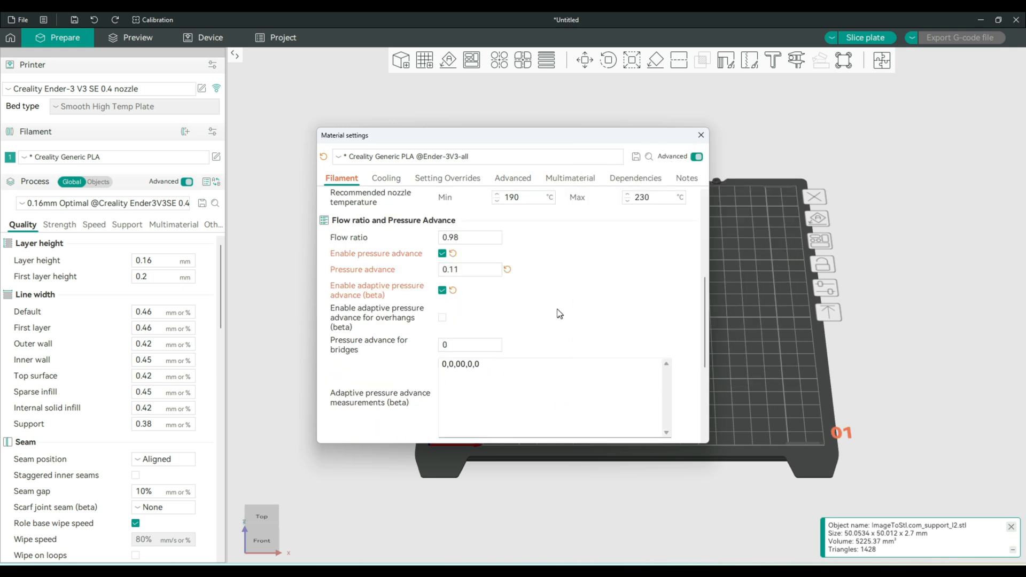
pyautogui.moveTo(688, 357)
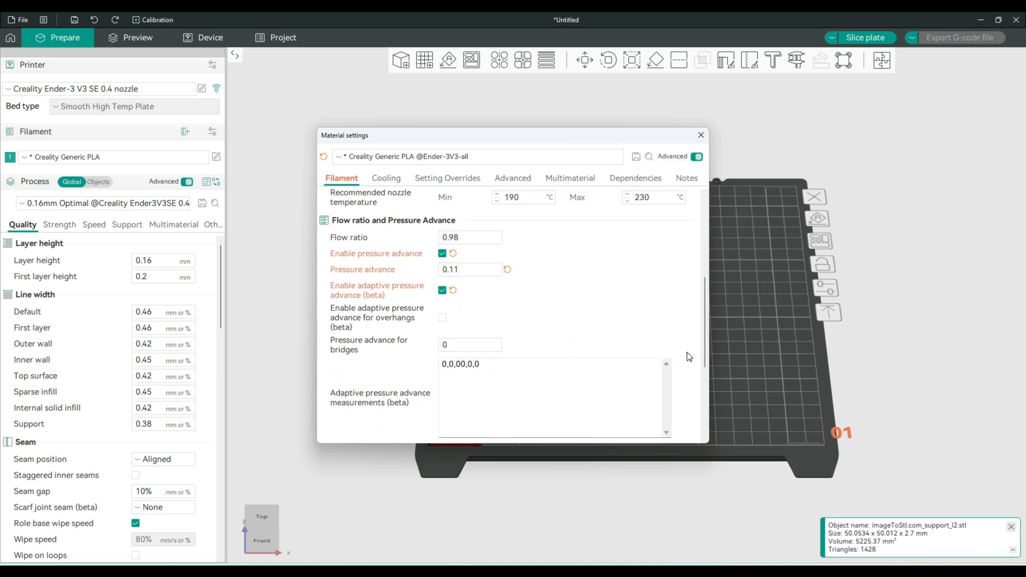
pyautogui.moveTo(546, 336)
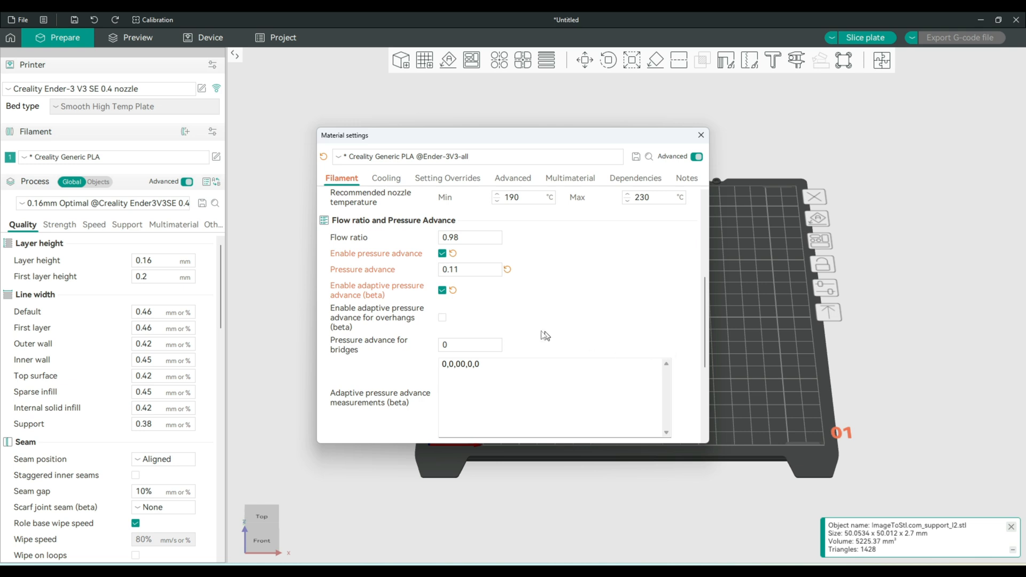
# Export the PA 0.11 G-code, then enable adaptive pressure advance for overhangs and export again
pyautogui.click(961, 38)
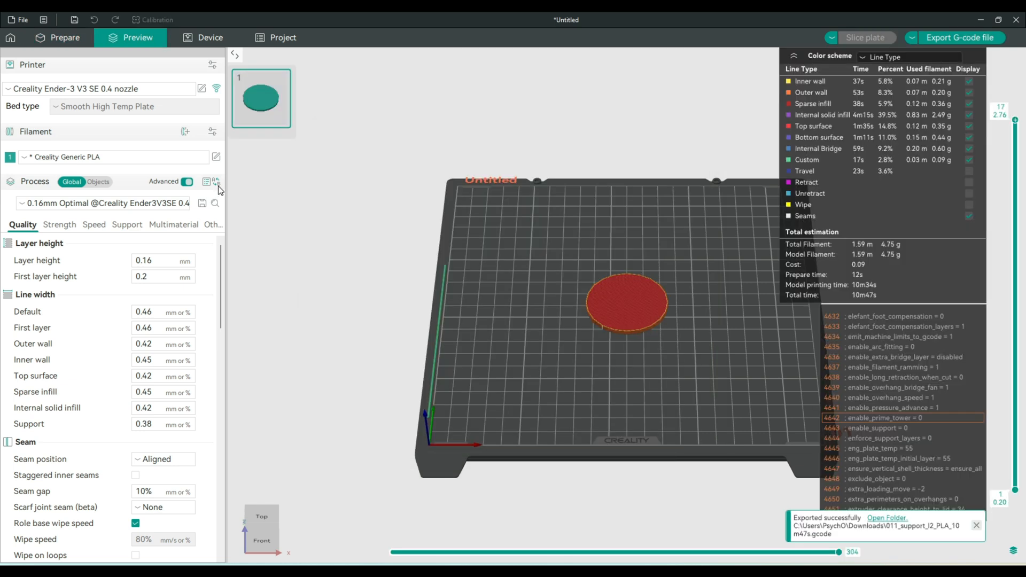
pyautogui.moveTo(220, 159)
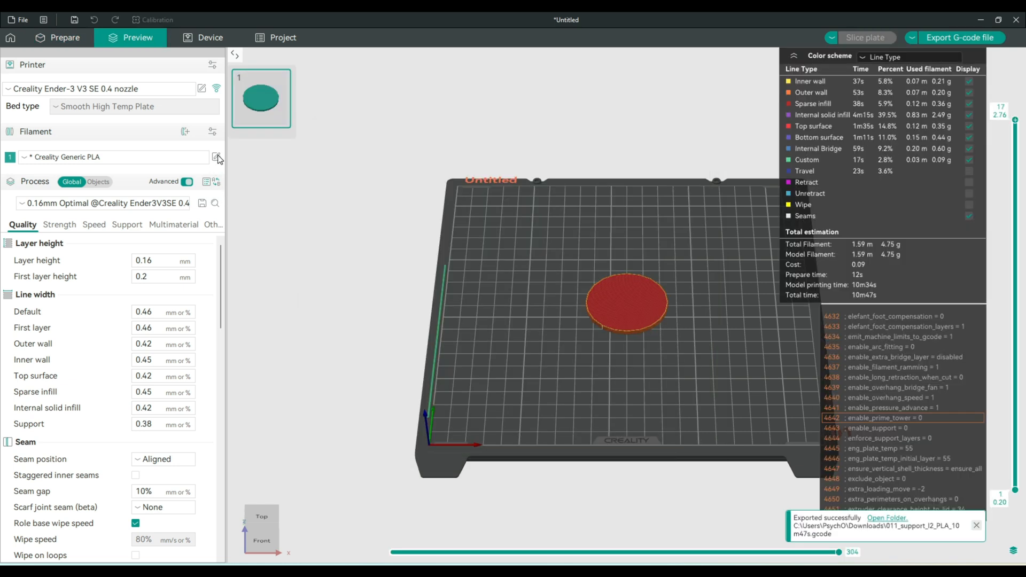
pyautogui.click(216, 157)
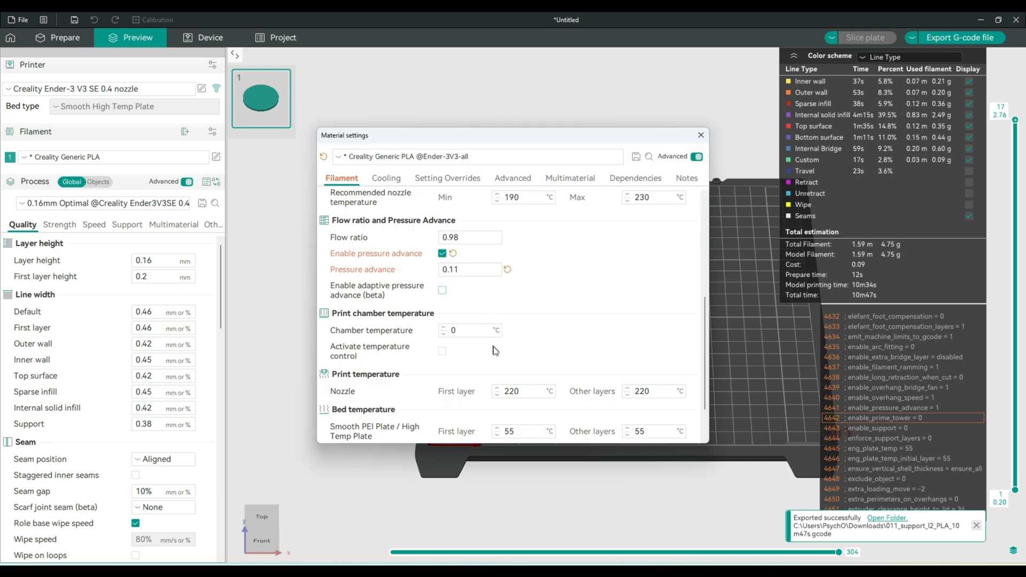
pyautogui.moveTo(442, 294)
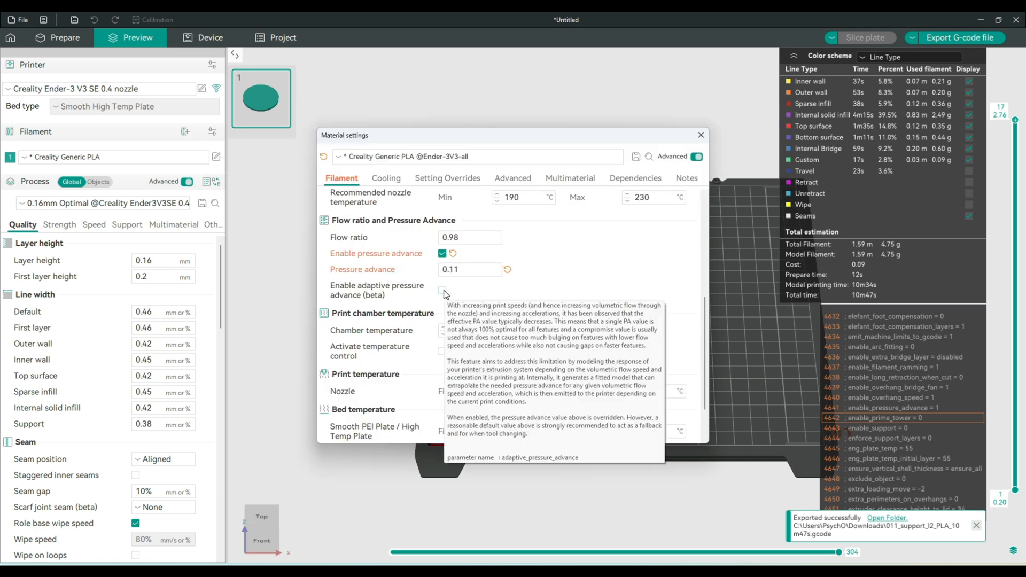
pyautogui.click(443, 289)
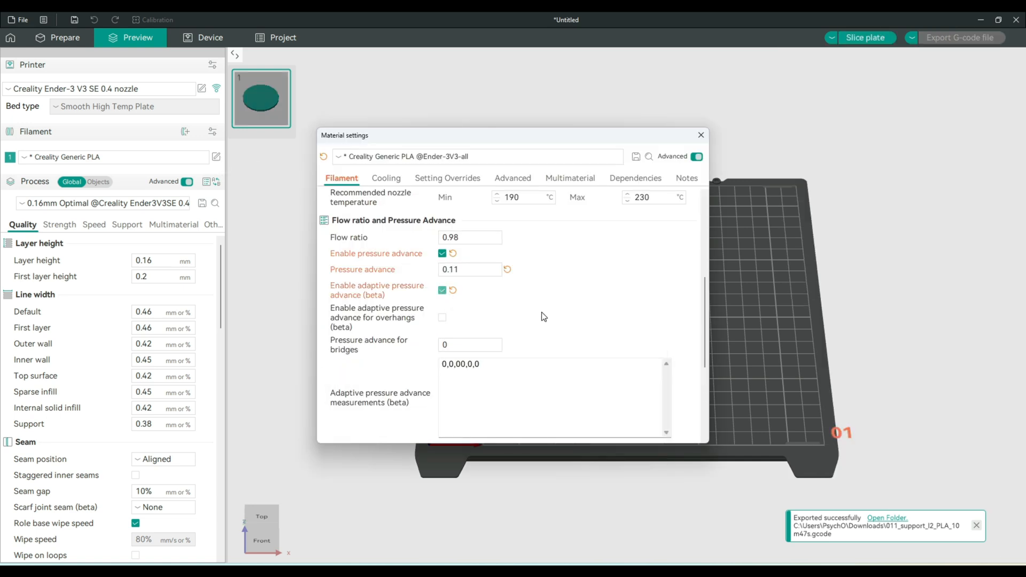
pyautogui.click(443, 318)
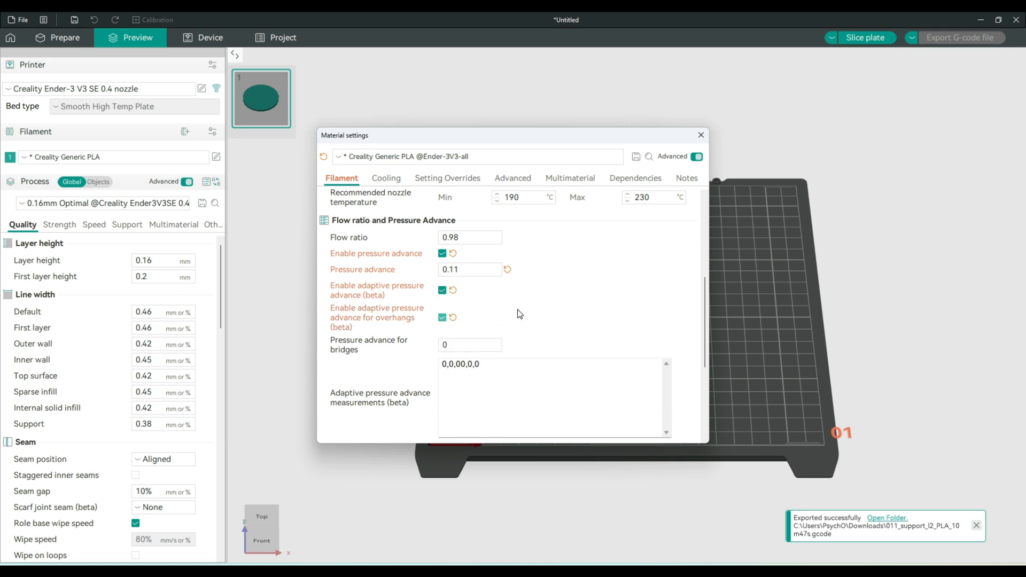
pyautogui.moveTo(501, 304)
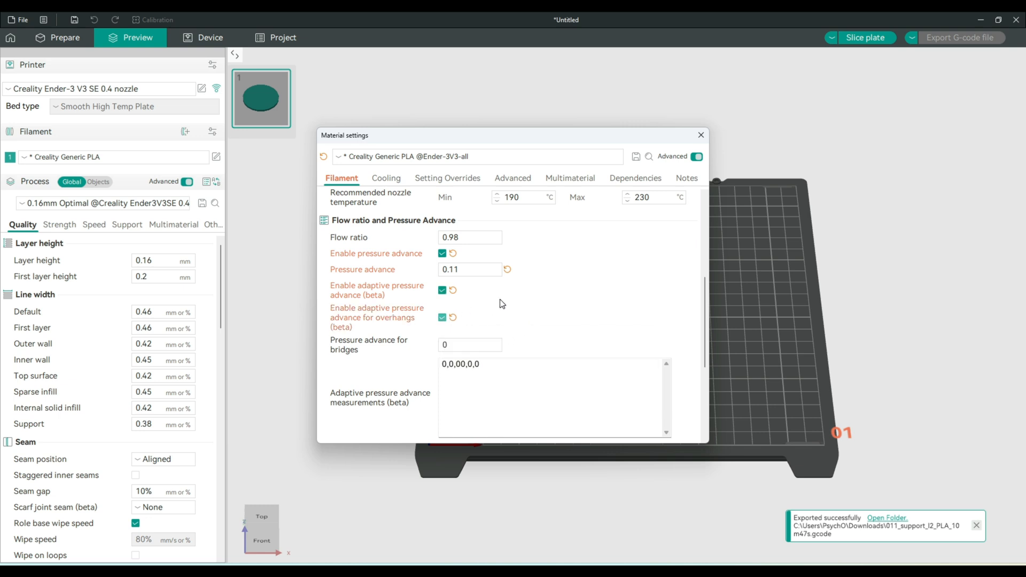
pyautogui.moveTo(705, 164)
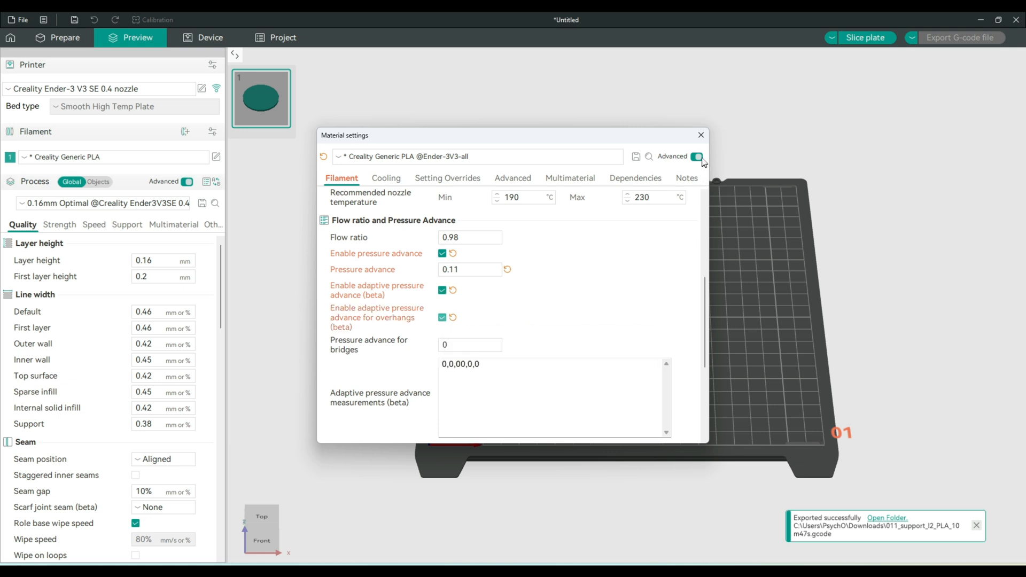
pyautogui.click(699, 136)
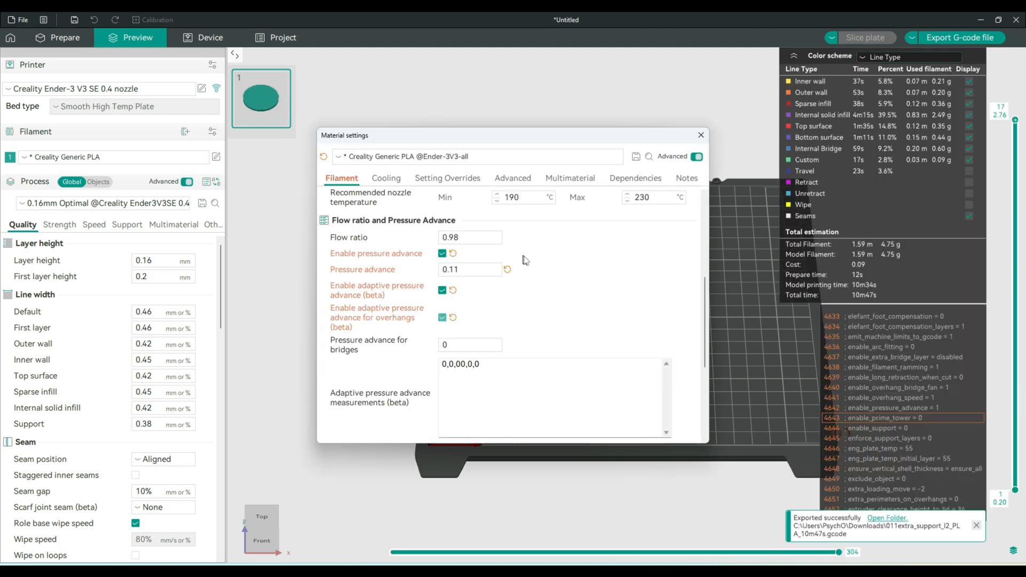
pyautogui.moveTo(511, 321)
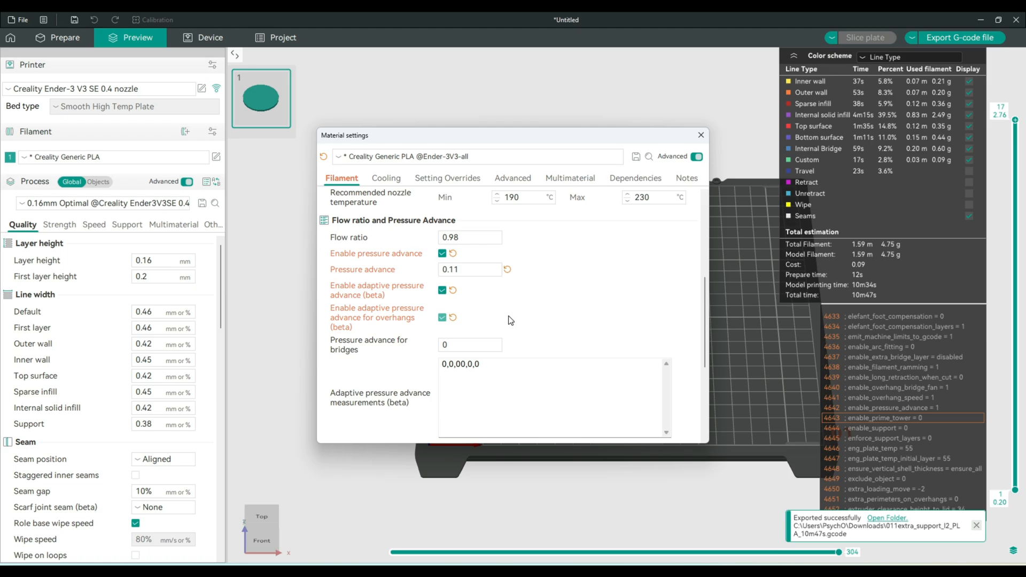